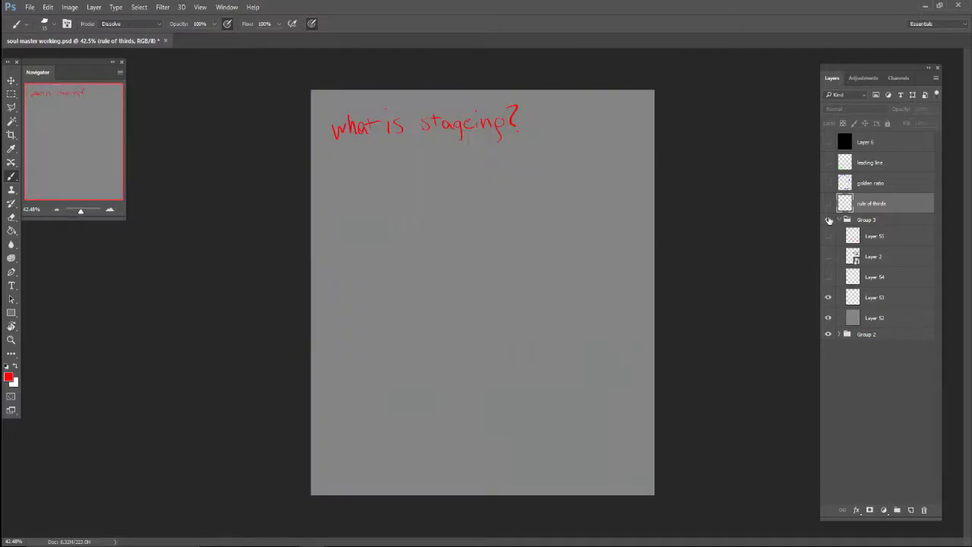
# - Make Group 3's character sketch visible beside the staging note
pyautogui.click(828, 219)
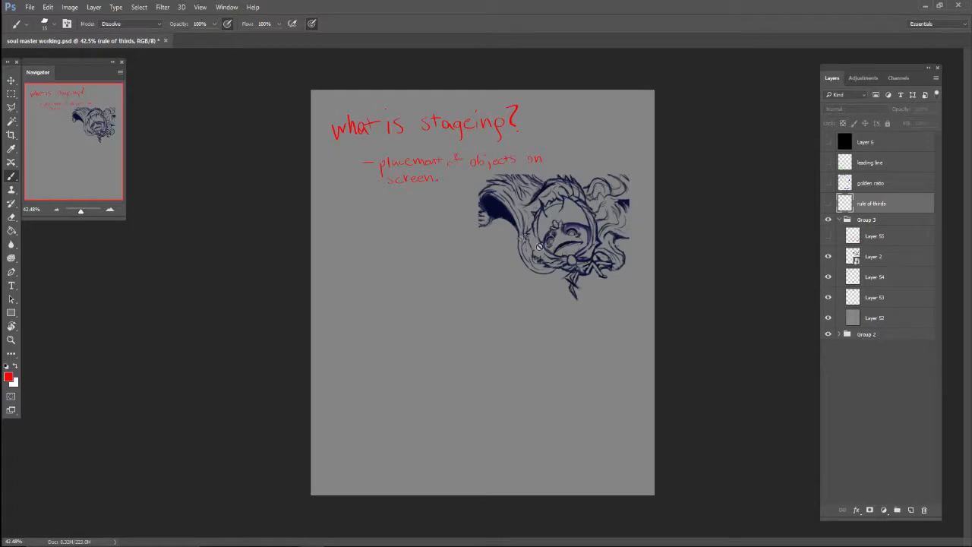
pyautogui.moveTo(543, 4)
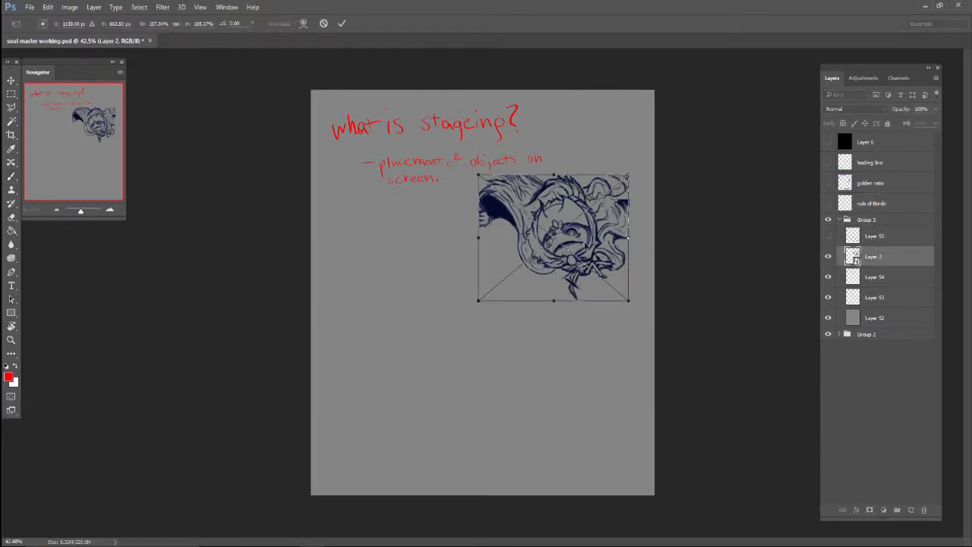
# - Drag the character sketch on Layer 2 toward the canvas centre
pyautogui.moveTo(552, 238); pyautogui.dragTo(572, 230)
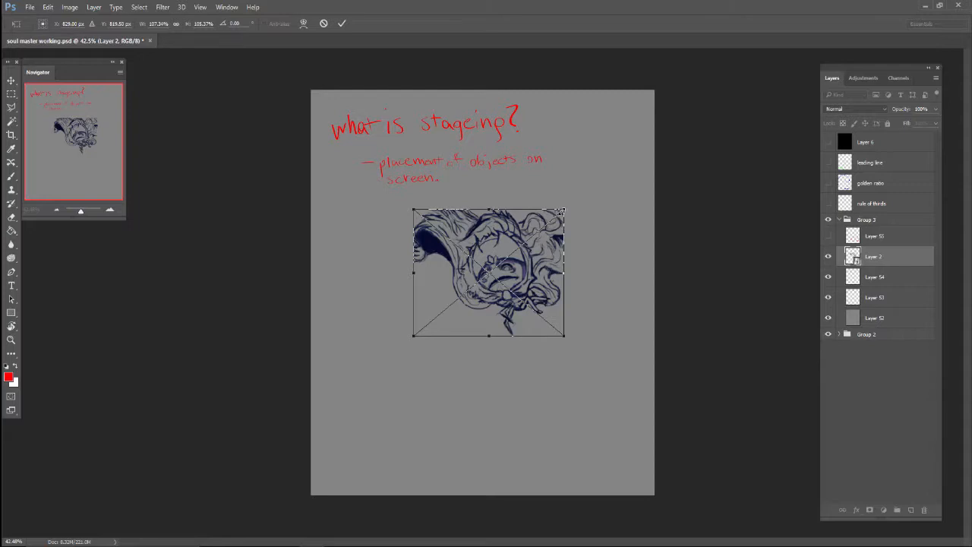
pyautogui.moveTo(562, 210)
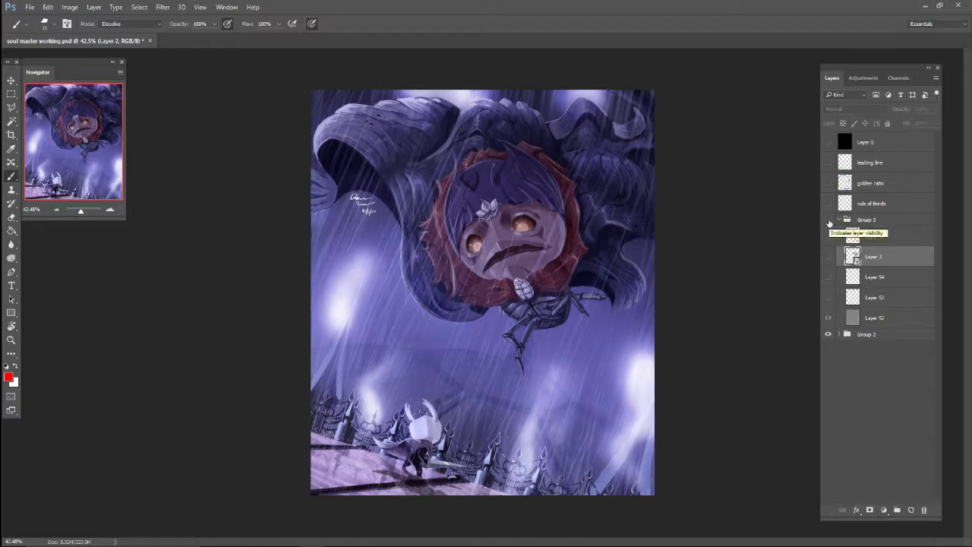
pyautogui.moveTo(828, 221)
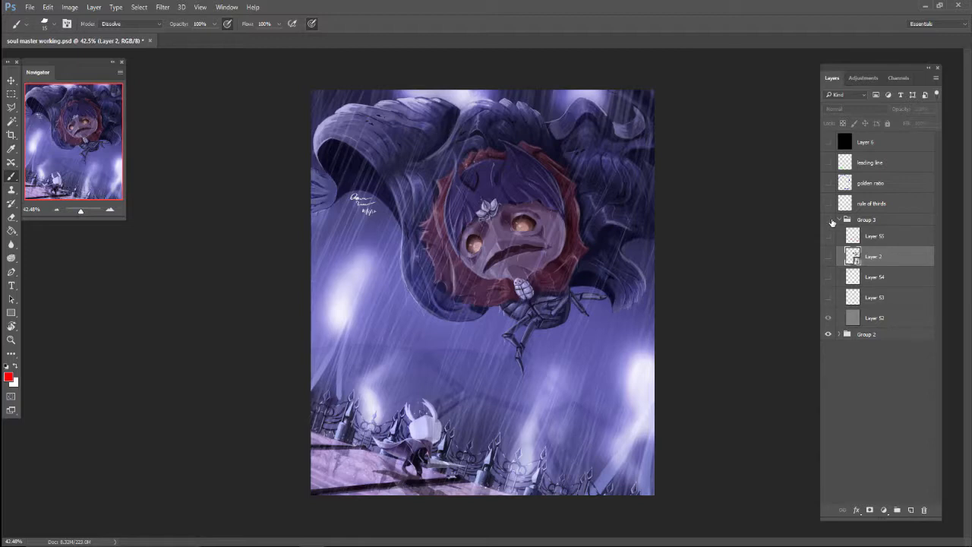
# - Hide Group 3's notes and sketch to reveal the Soul Master painting
pyautogui.click(828, 220)
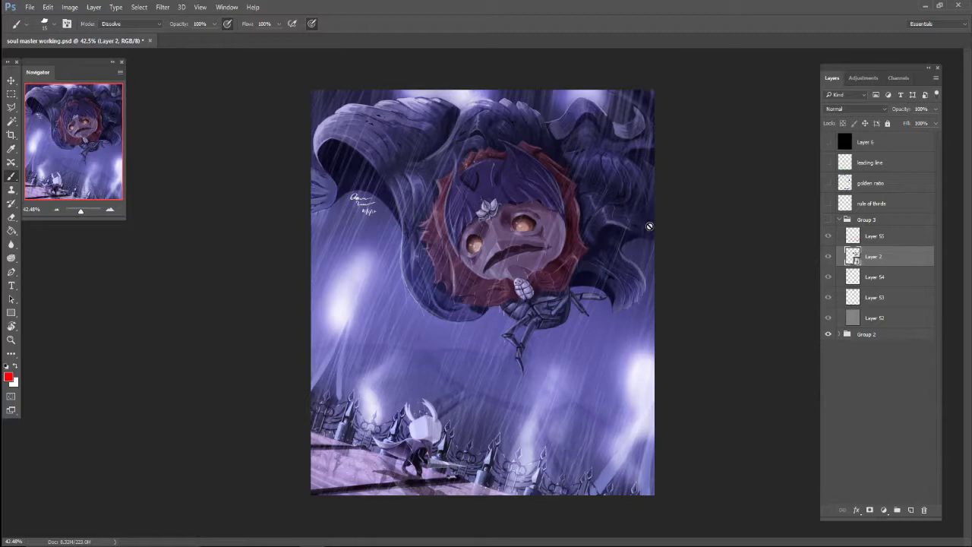
pyautogui.moveTo(626, 132)
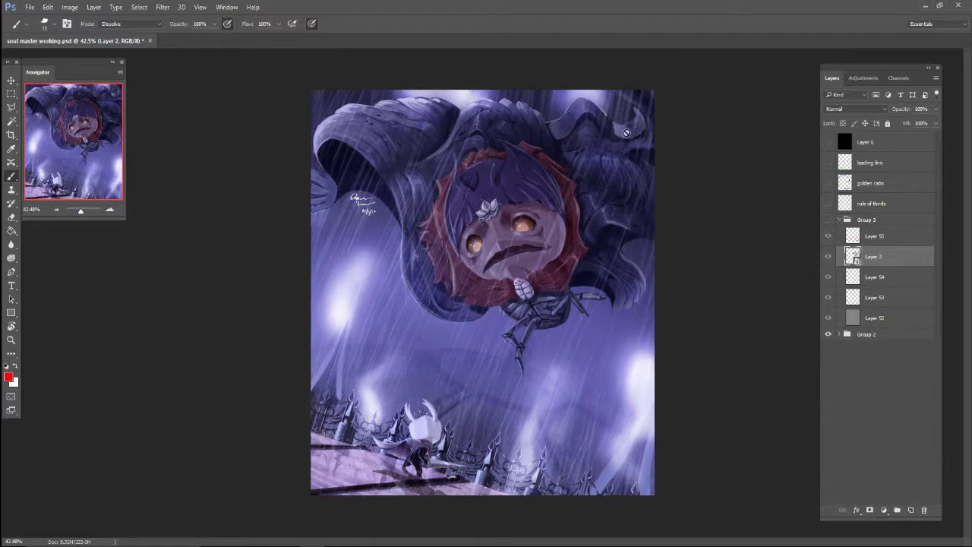
pyautogui.moveTo(650, 153)
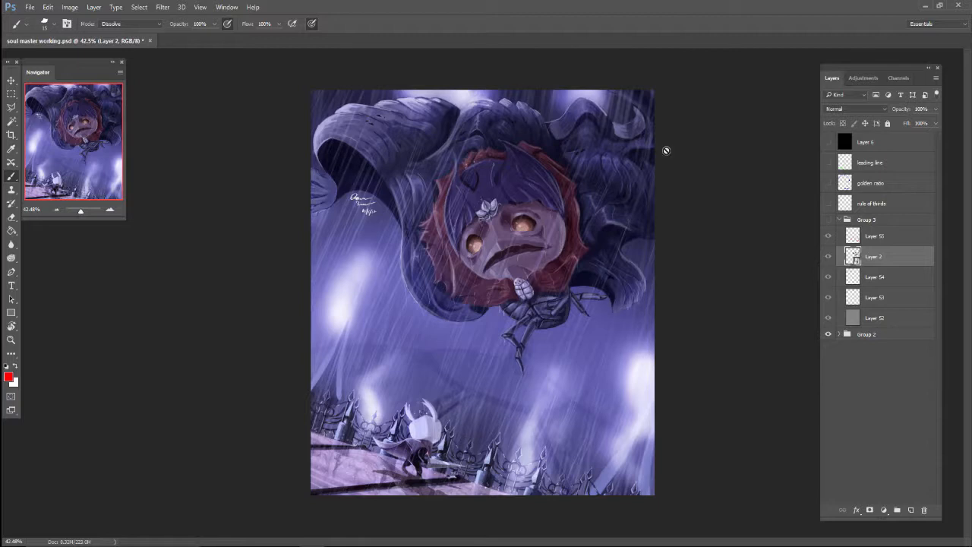
pyautogui.moveTo(663, 160)
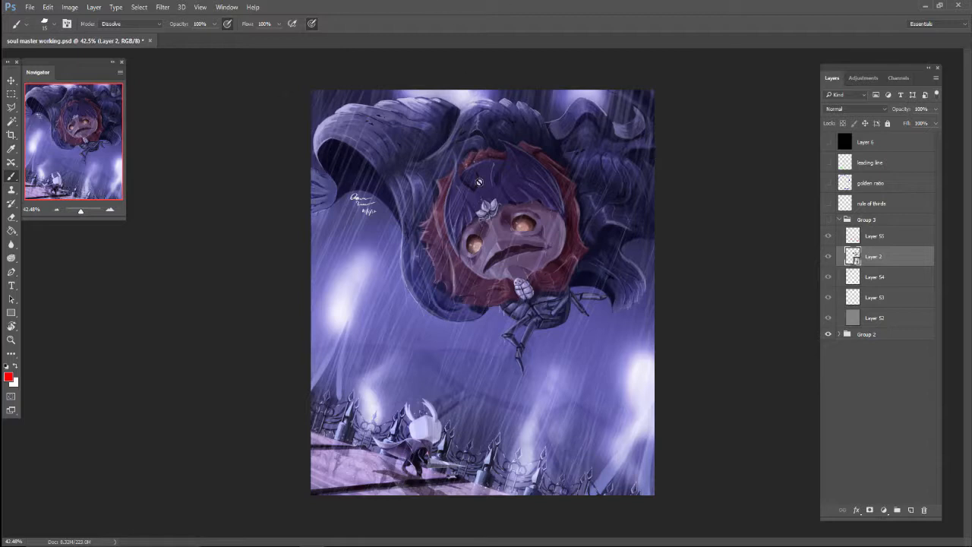
pyautogui.moveTo(551, 446)
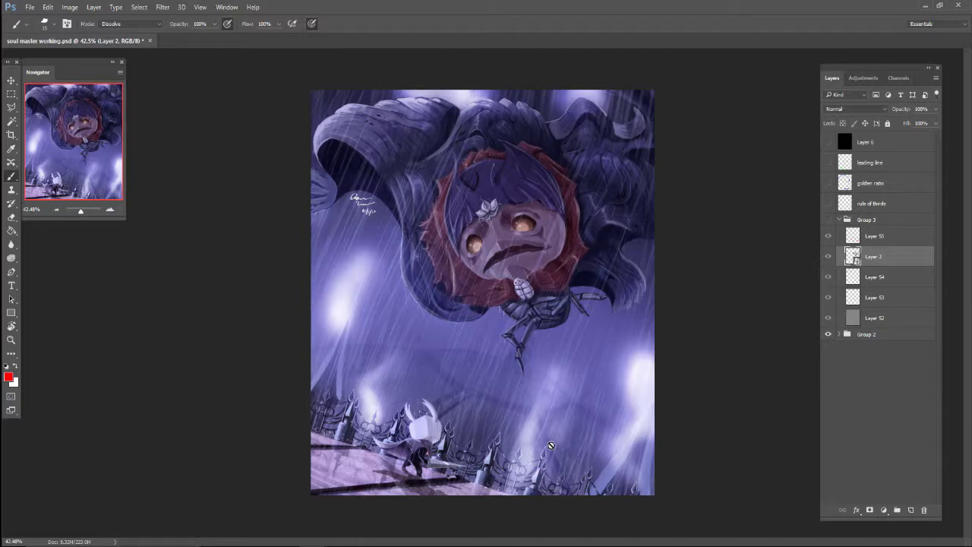
pyautogui.moveTo(563, 497)
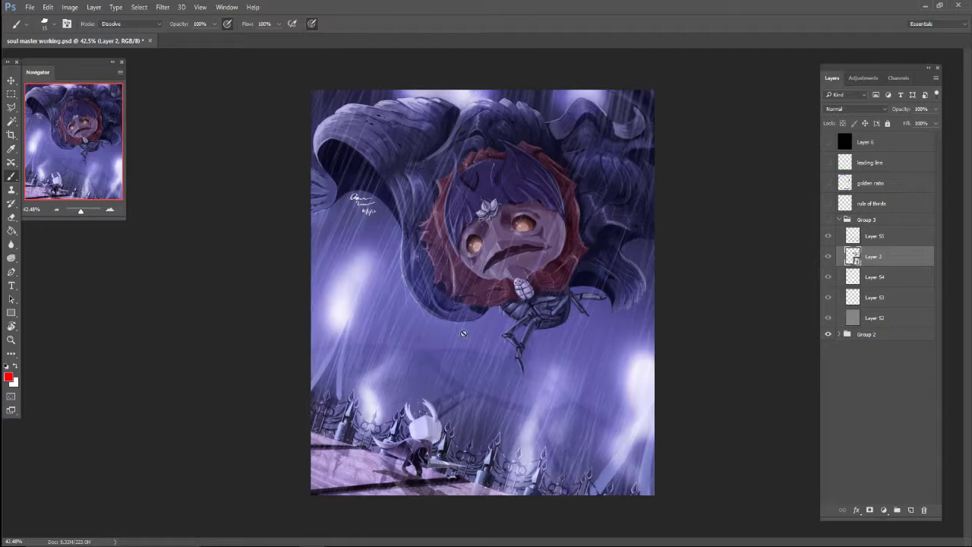
pyautogui.moveTo(456, 477)
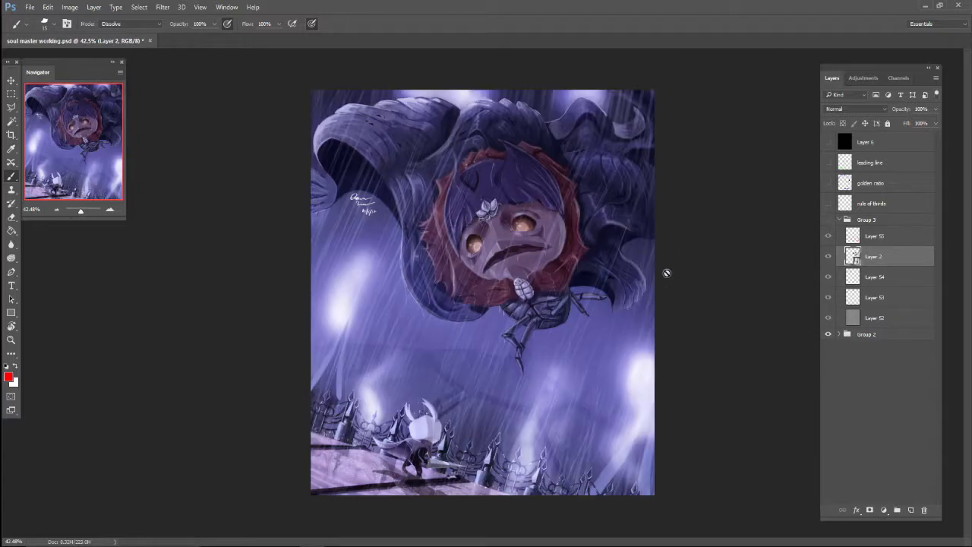
pyautogui.moveTo(429, 481)
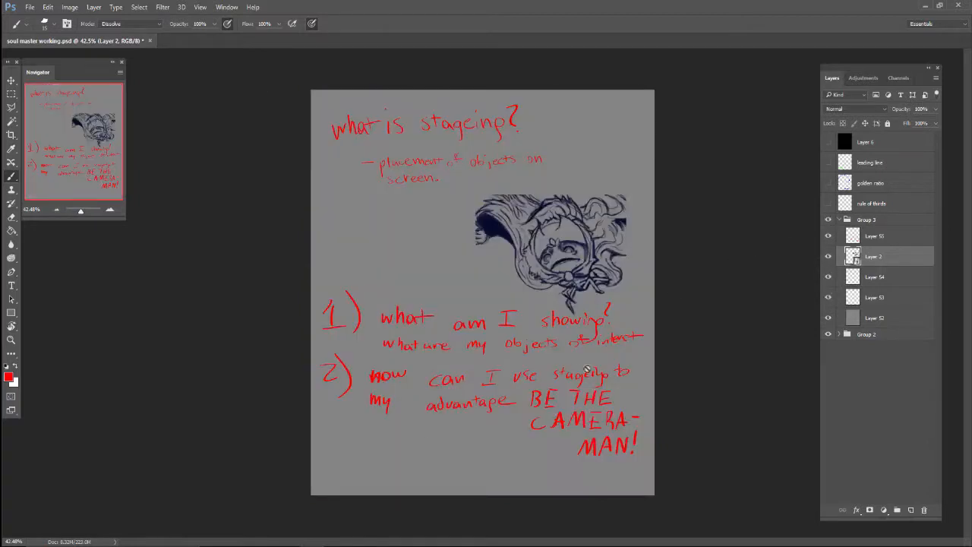
pyautogui.moveTo(554, 426)
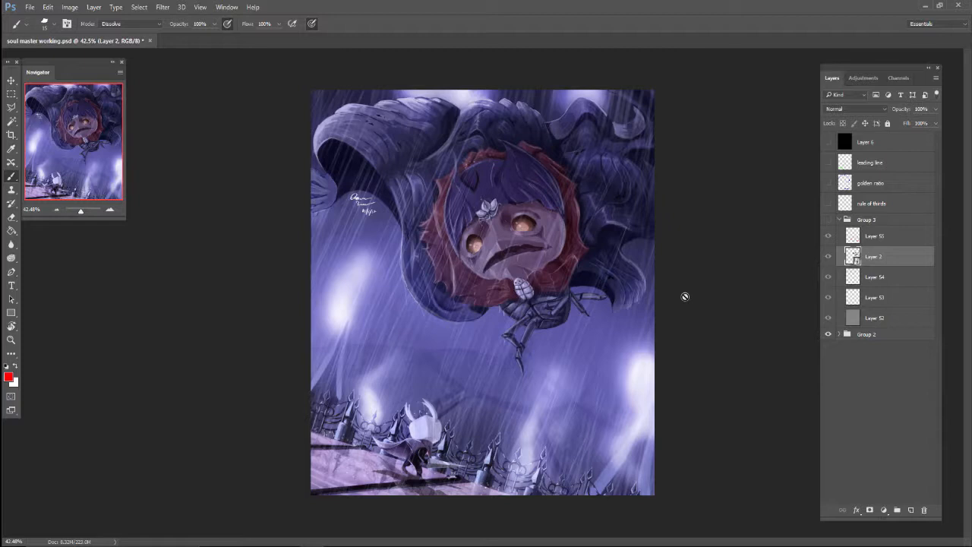
pyautogui.moveTo(725, 289)
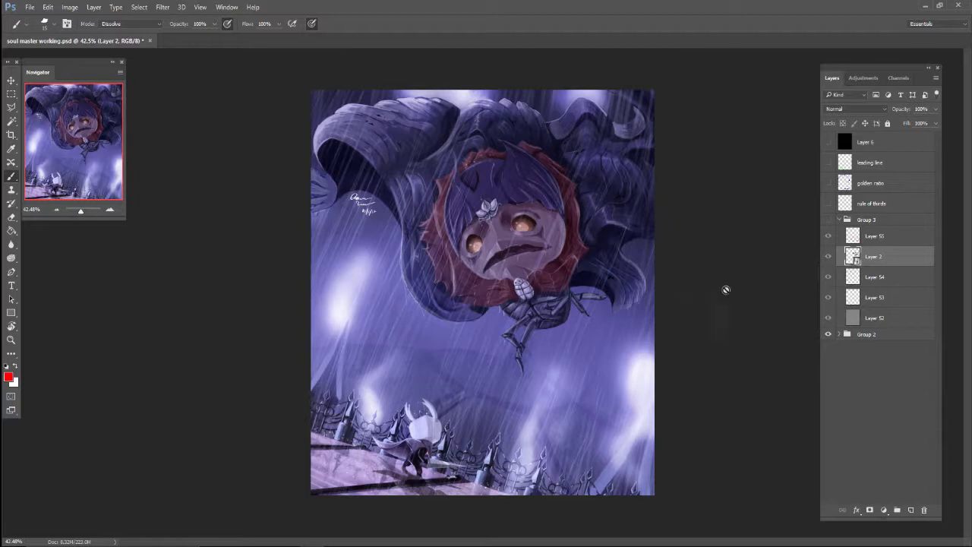
pyautogui.moveTo(573, 461)
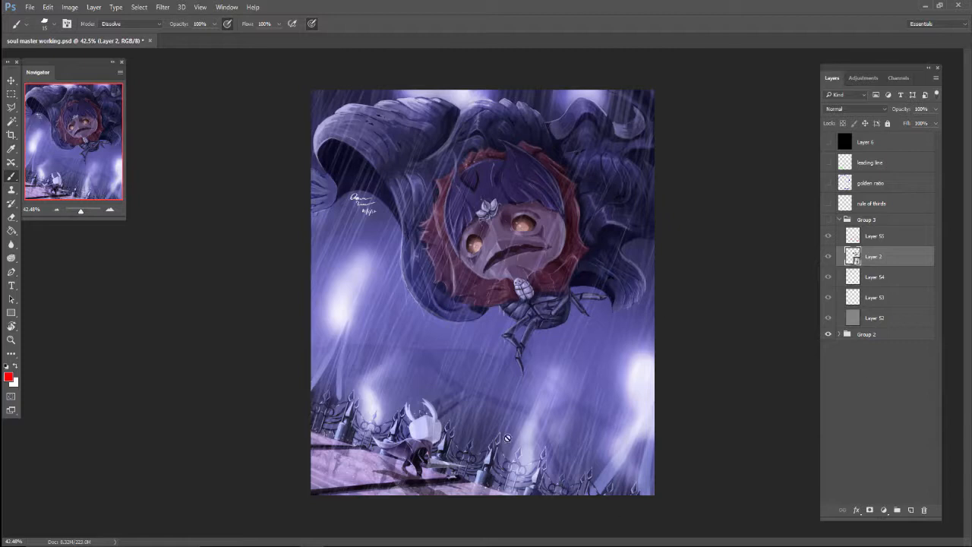
pyautogui.moveTo(575, 200)
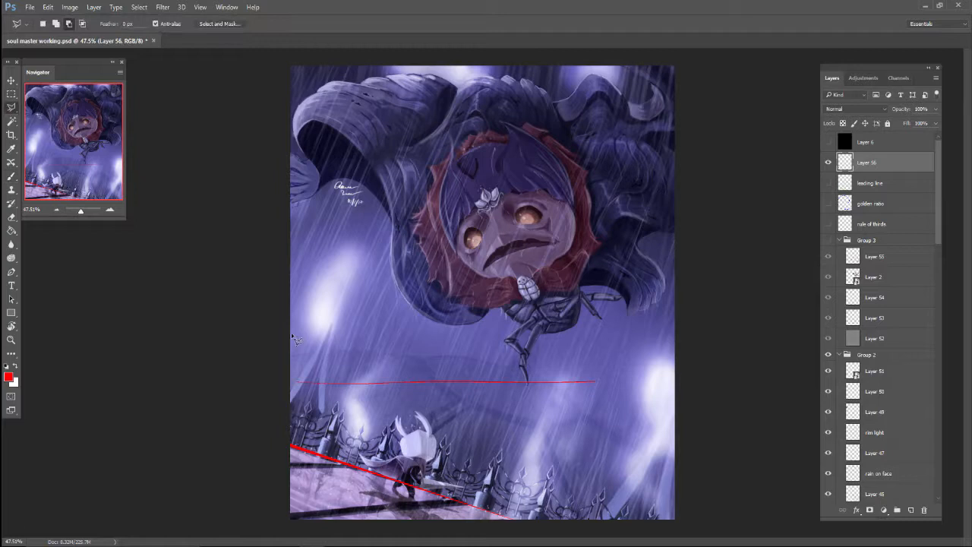
# - Draw a red line along the slanted floor edge on Layer 56
pyautogui.moveTo(296, 338); pyautogui.dragTo(638, 412)
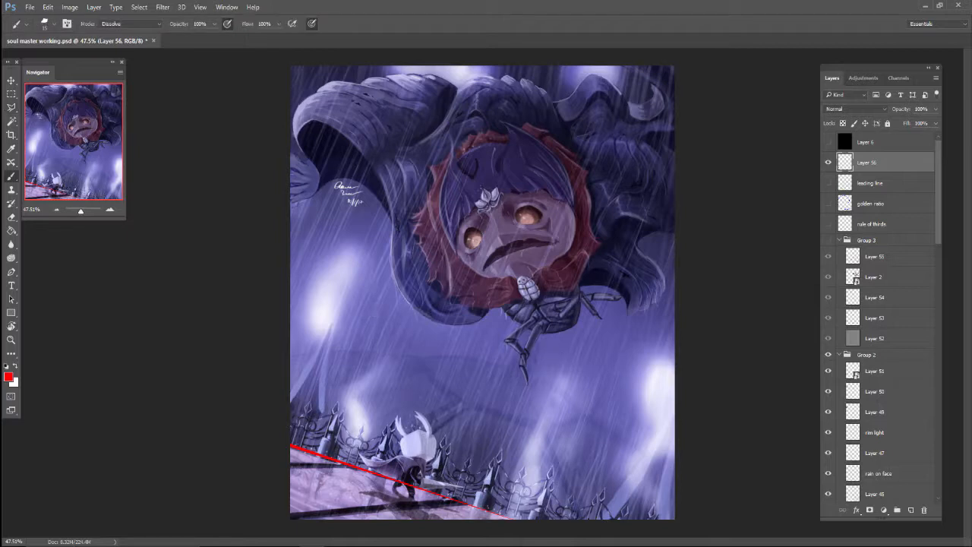
# - Paint a red downward arrow pointing at the small knight
pyautogui.moveTo(375, 334); pyautogui.dragTo(388, 391)
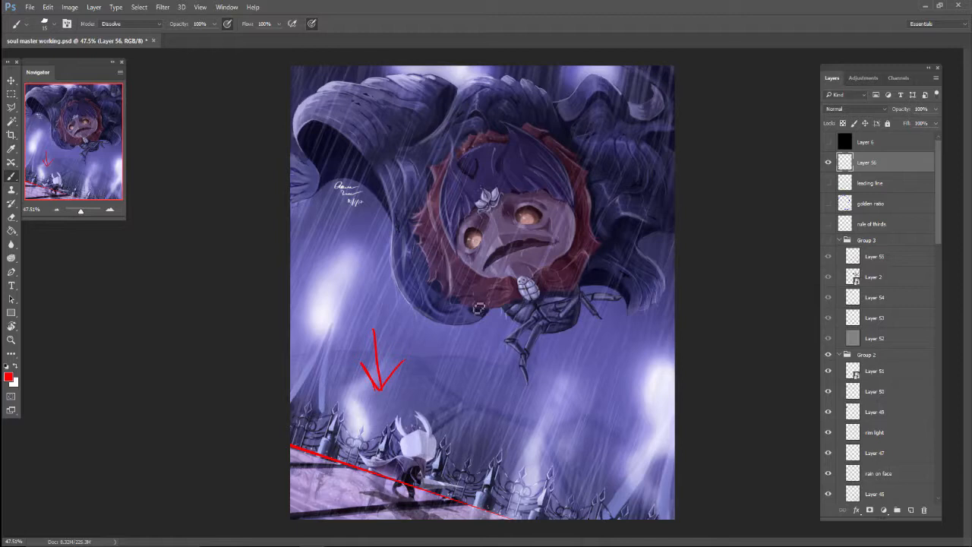
pyautogui.moveTo(380, 324)
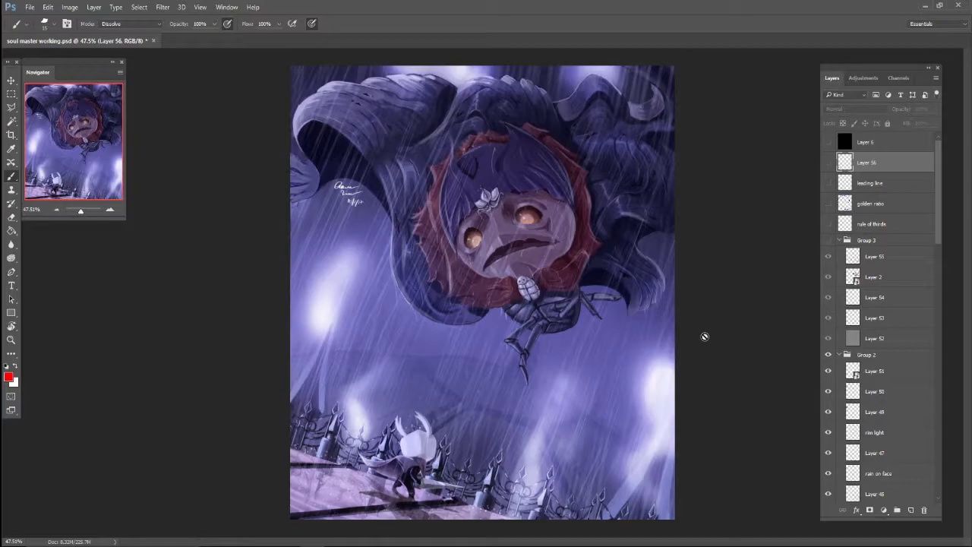
pyautogui.moveTo(592, 302)
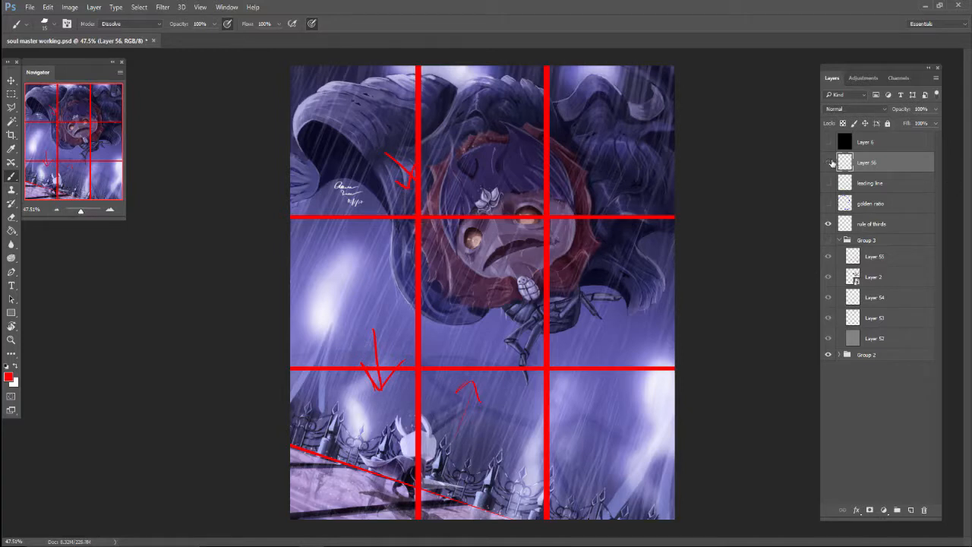
# - Turn on visibility of the 'rule of thirds' layer with its red circles
pyautogui.click(828, 162)
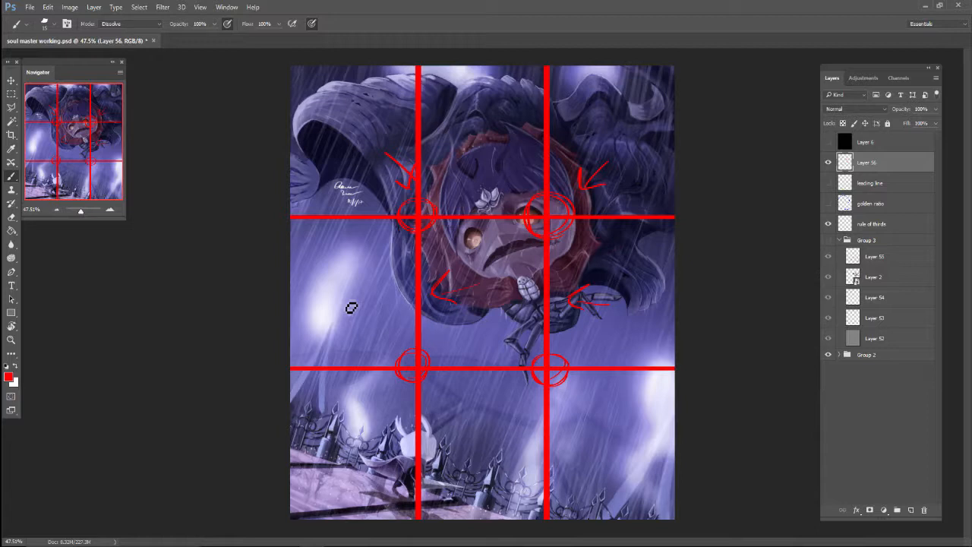
pyautogui.moveTo(765, 155)
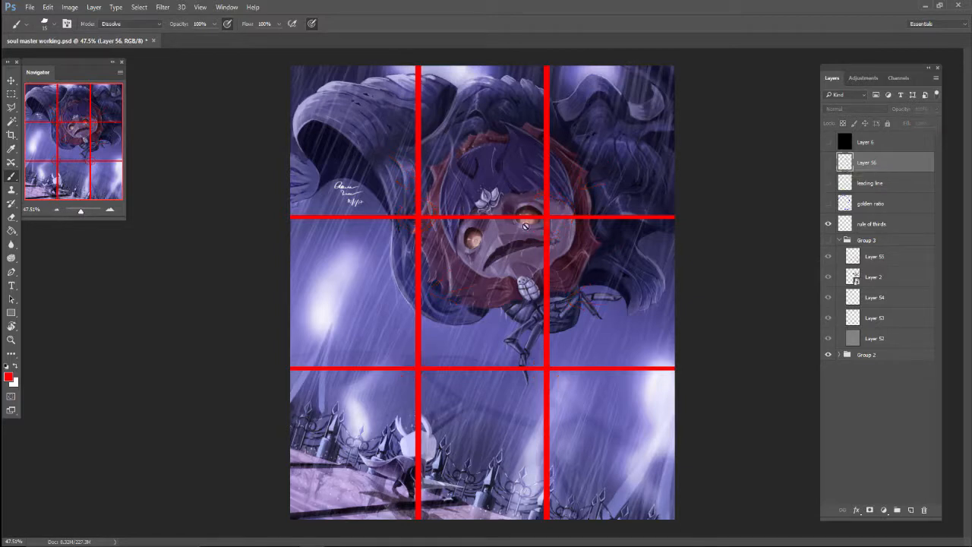
pyautogui.moveTo(563, 222)
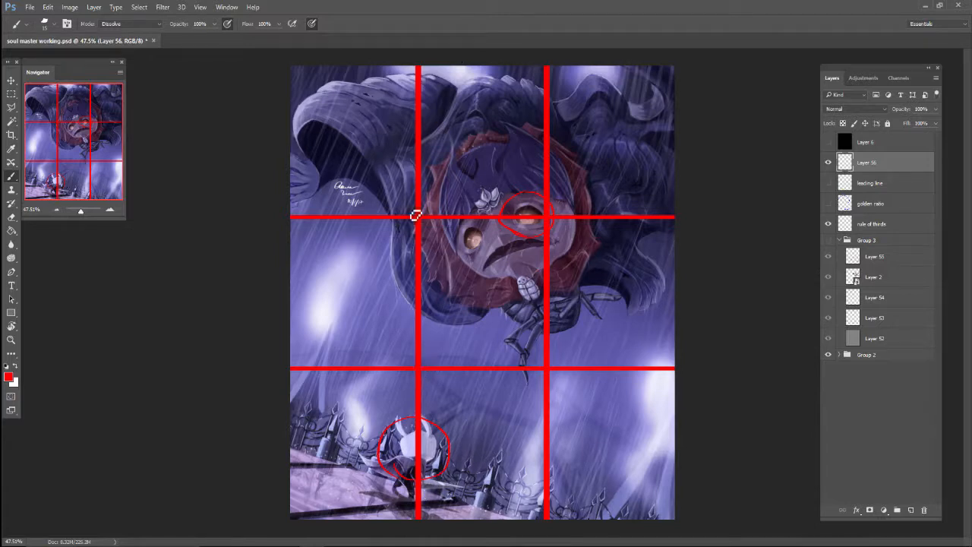
pyautogui.moveTo(406, 247)
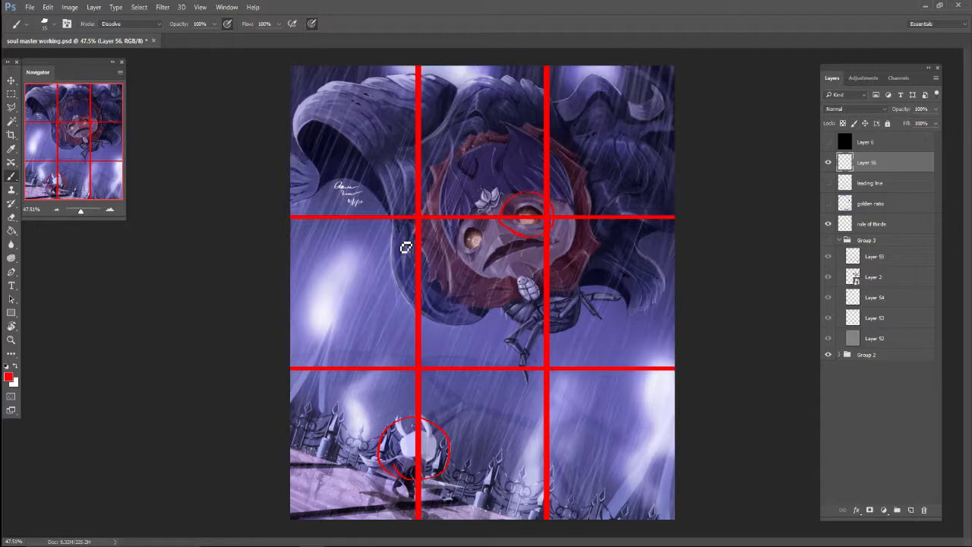
pyautogui.moveTo(332, 295)
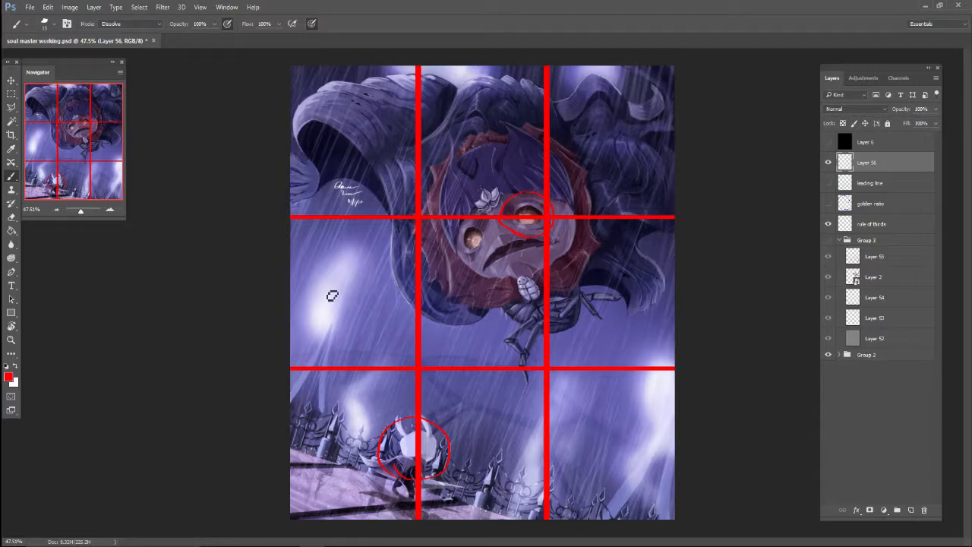
# - Paint a two-stroke red zigzag across the lower-left of the painting
pyautogui.moveTo(332, 294); pyautogui.dragTo(545, 396)
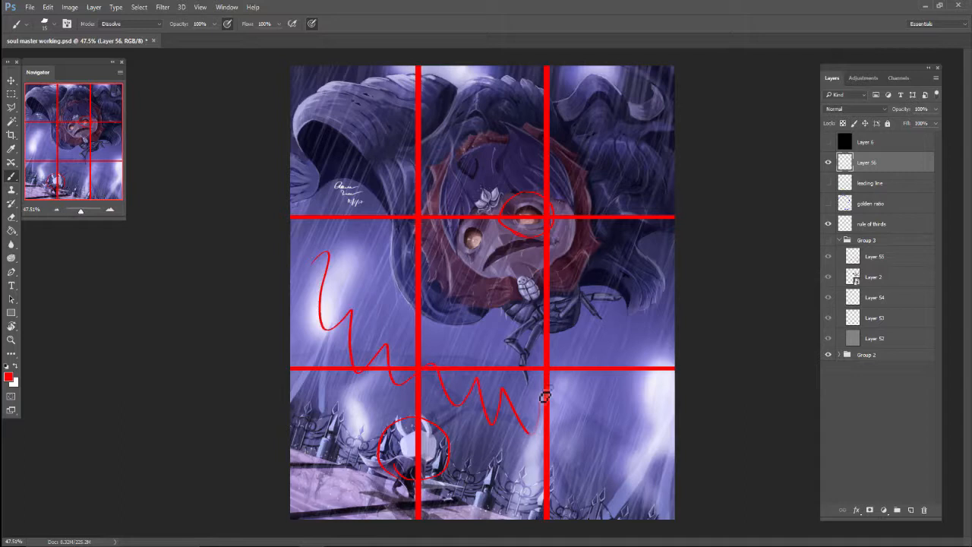
pyautogui.moveTo(531, 398); pyautogui.dragTo(668, 353)
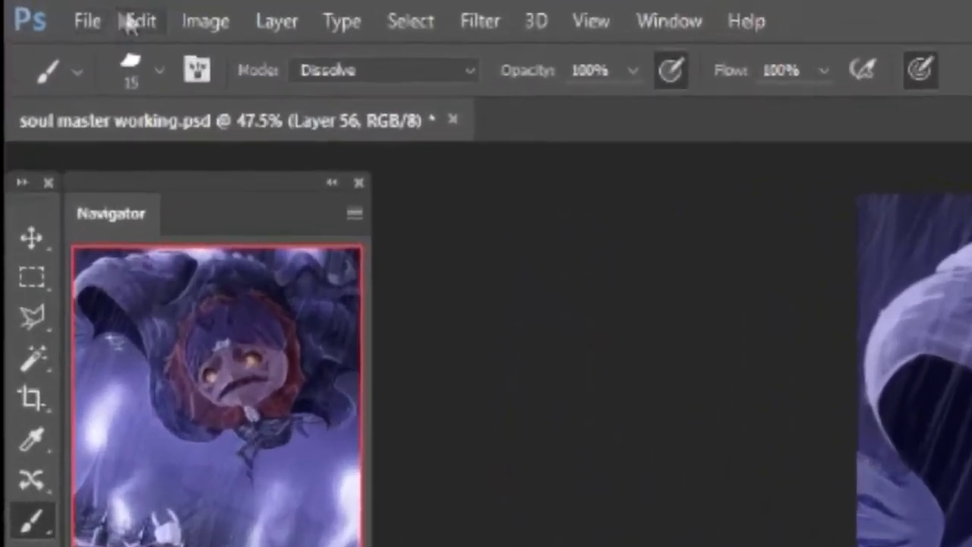
# - Open Edit > Preferences > Guides, Grid & Slices
pyautogui.click(140, 21)
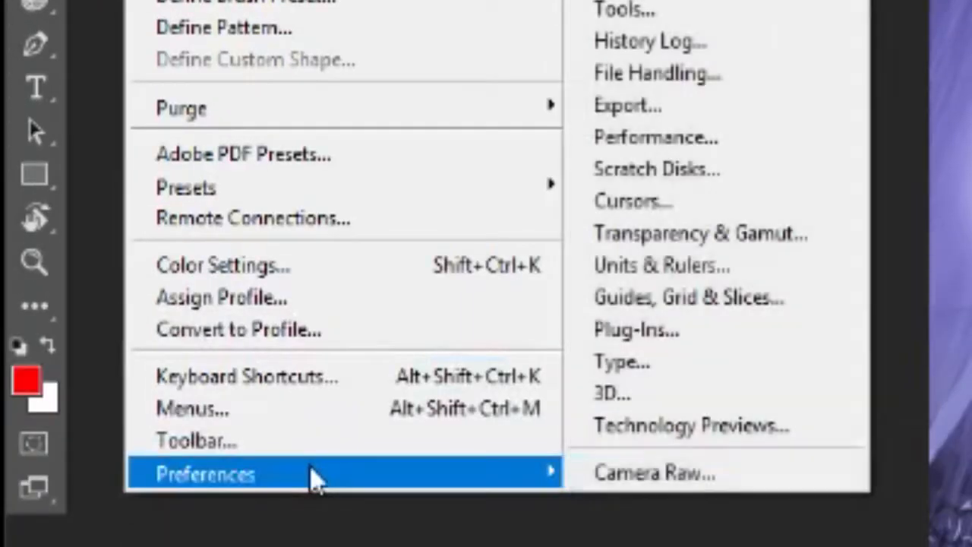
pyautogui.moveTo(680, 426)
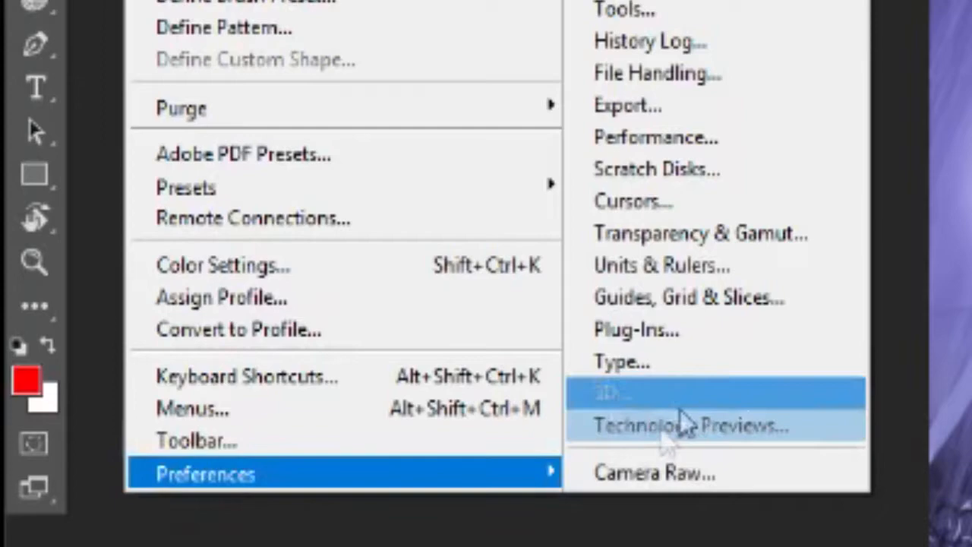
pyautogui.moveTo(687, 296)
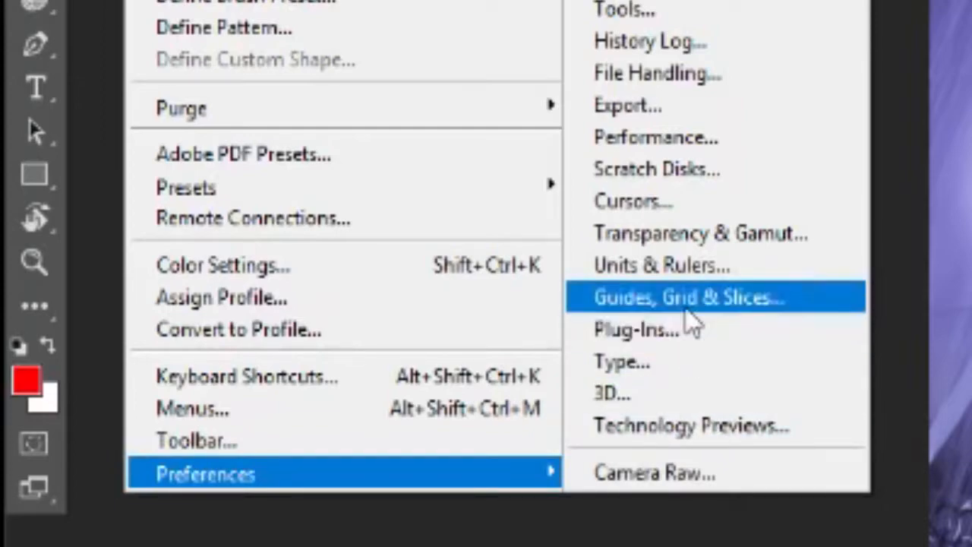
pyautogui.click(687, 296)
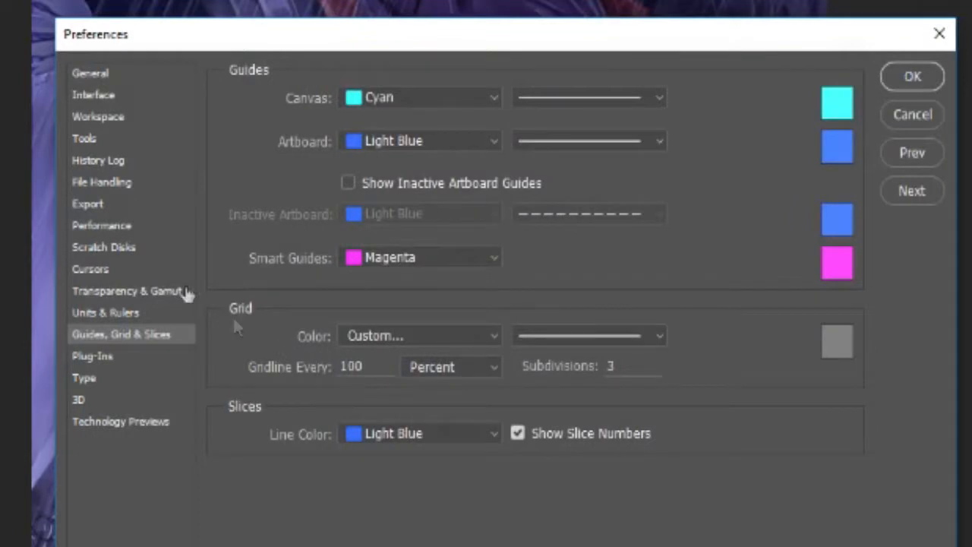
pyautogui.moveTo(239, 509)
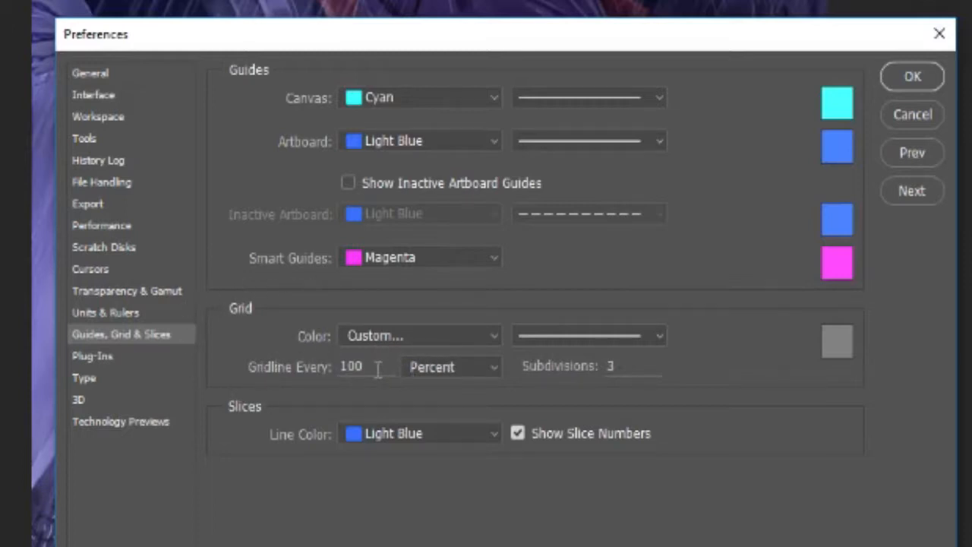
# - Set Gridline Every to 100 Percent with 3 subdivisions and confirm
pyautogui.click(357, 366)
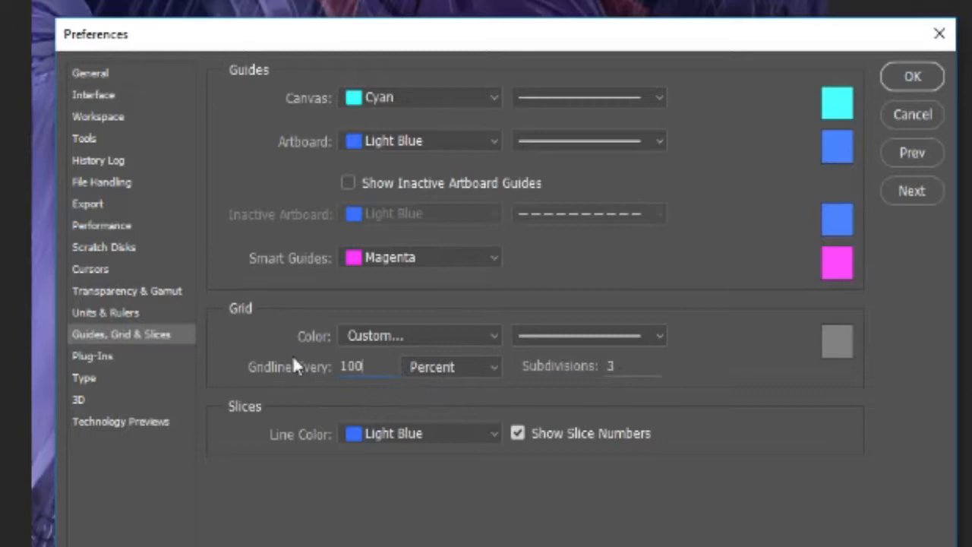
pyautogui.moveTo(437, 379)
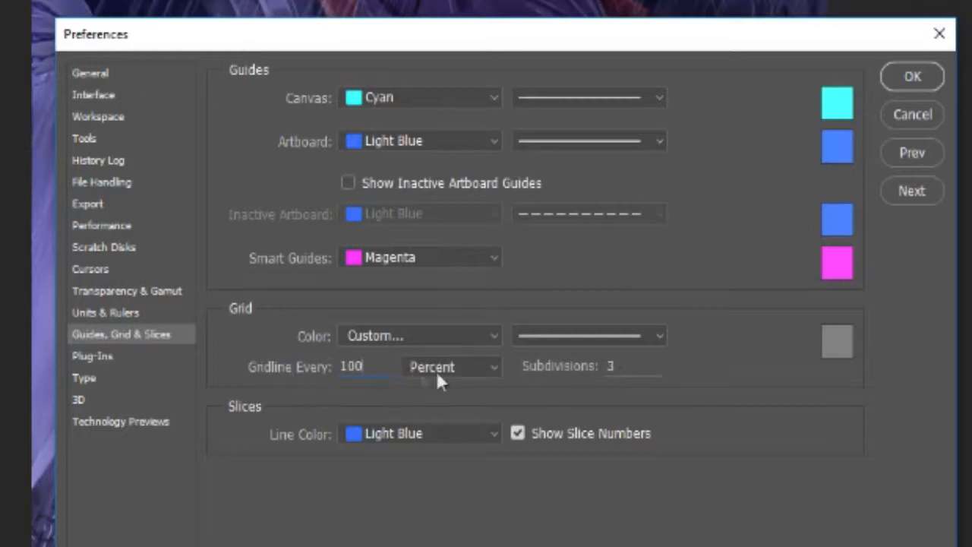
pyautogui.click(451, 367)
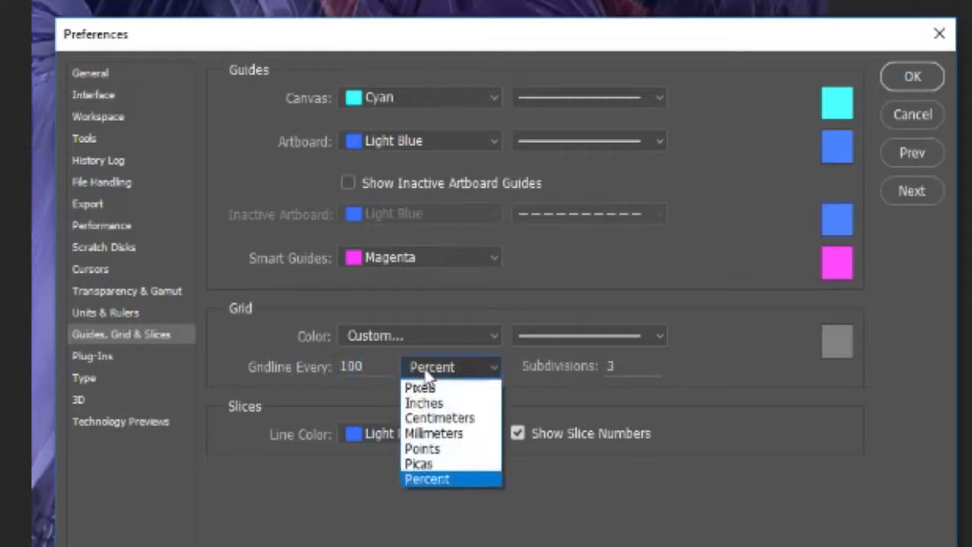
pyautogui.click(420, 388)
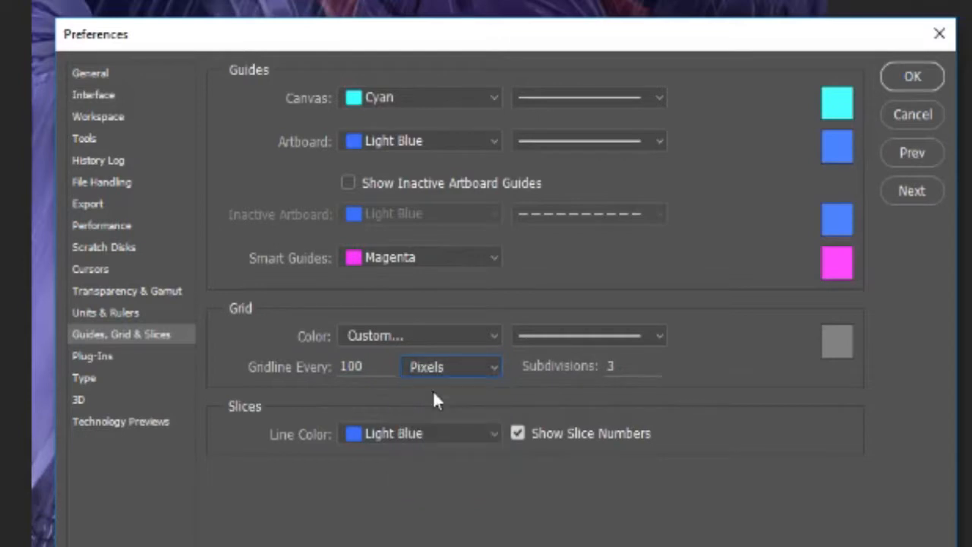
pyautogui.click(450, 366)
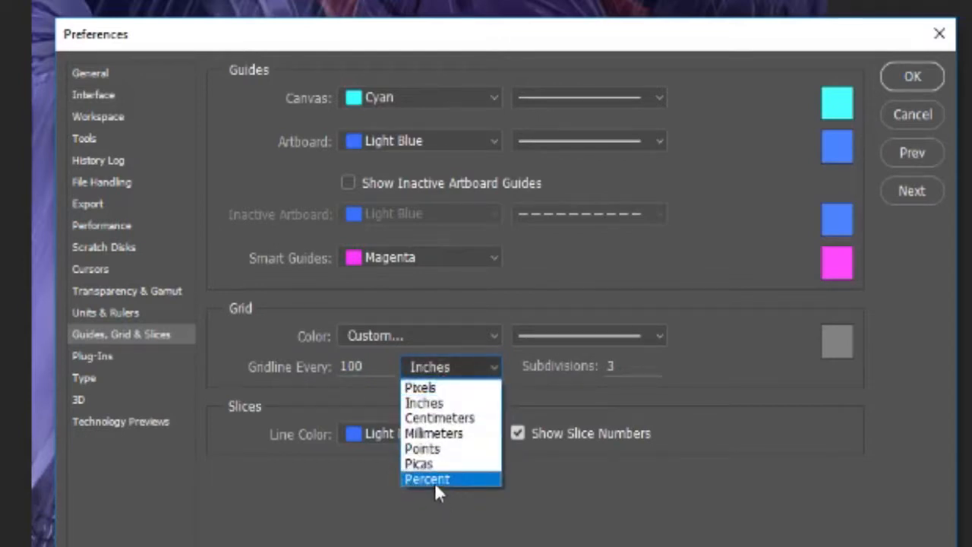
pyautogui.click(427, 478)
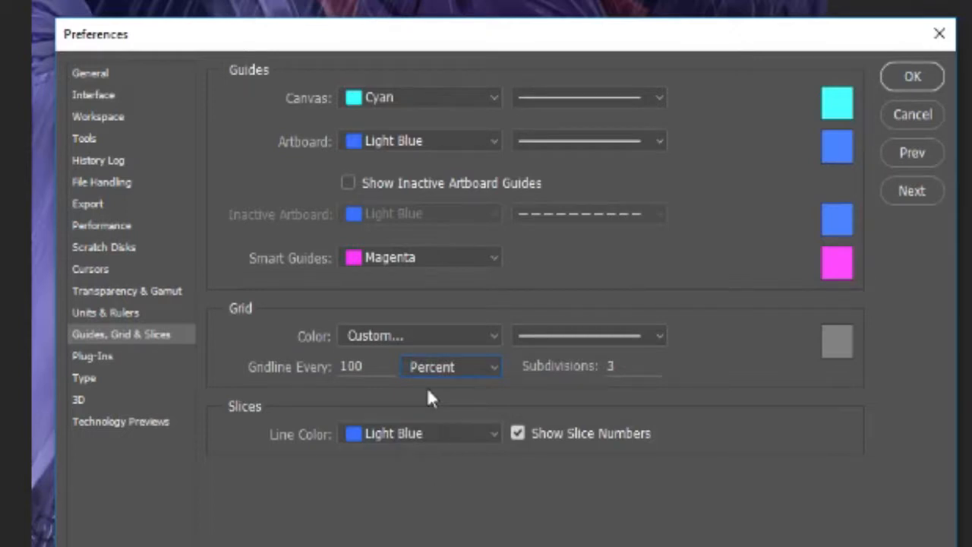
pyautogui.moveTo(478, 423)
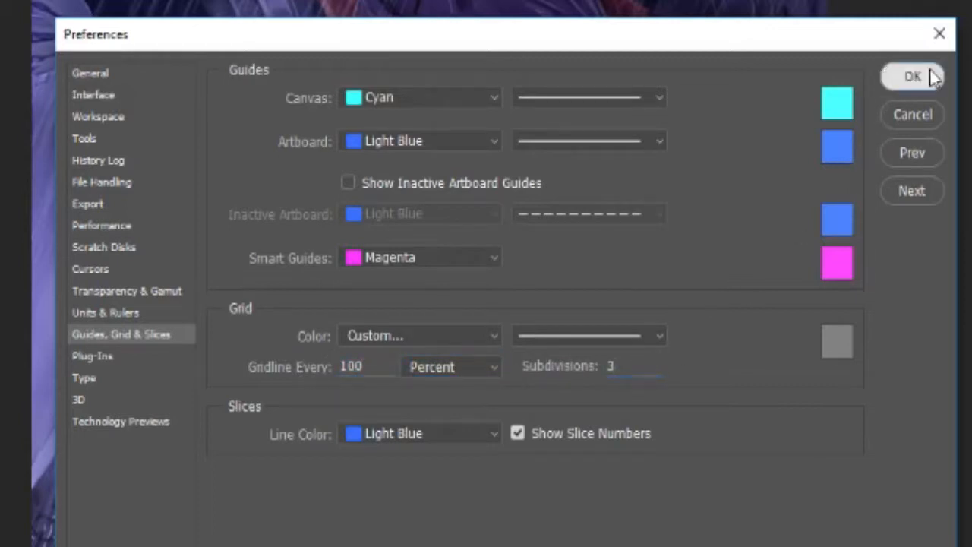
pyautogui.click(912, 76)
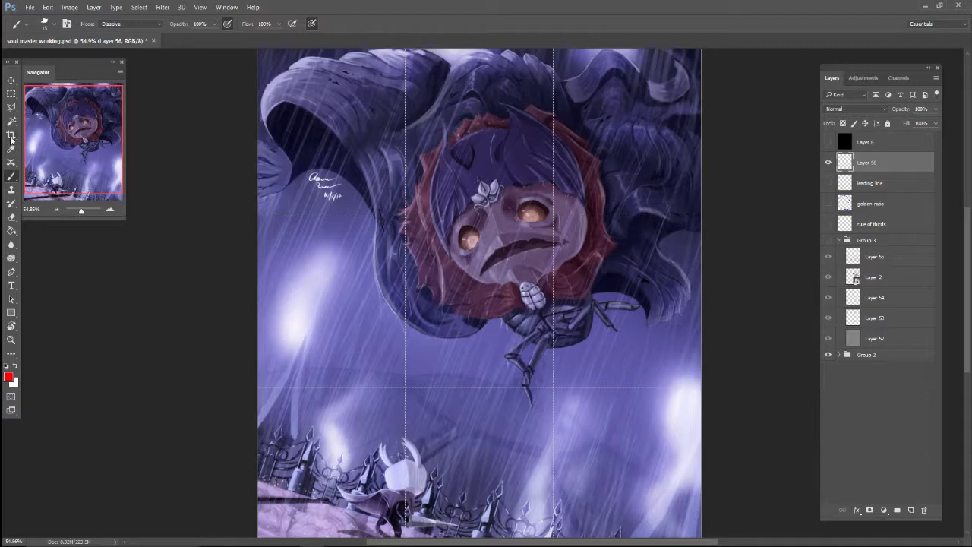
# - Select the Crop tool to preview the composition with the thirds grid
pyautogui.click(11, 136)
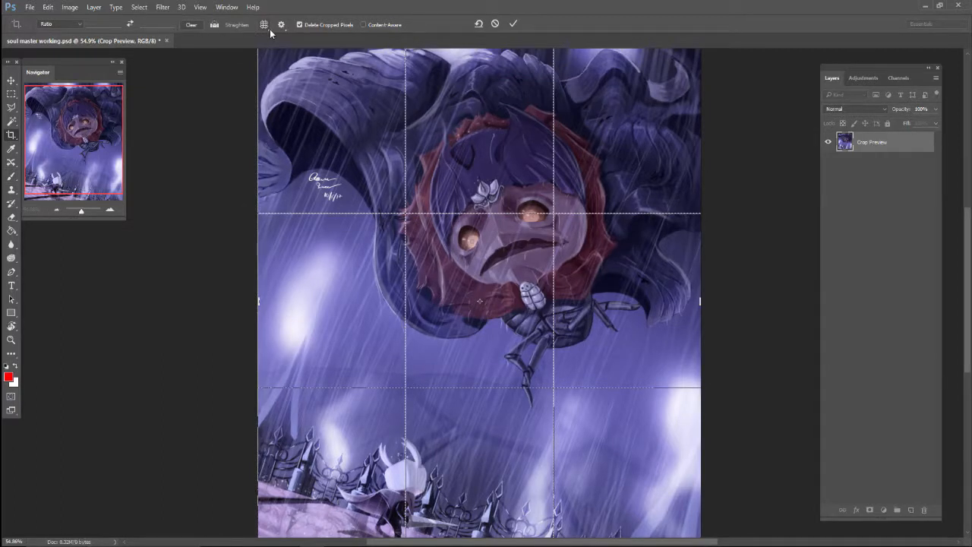
# - Preview the Golden Ratio crop overlay, return to Rule of Thirds, and cancel the crop
pyautogui.click(265, 24)
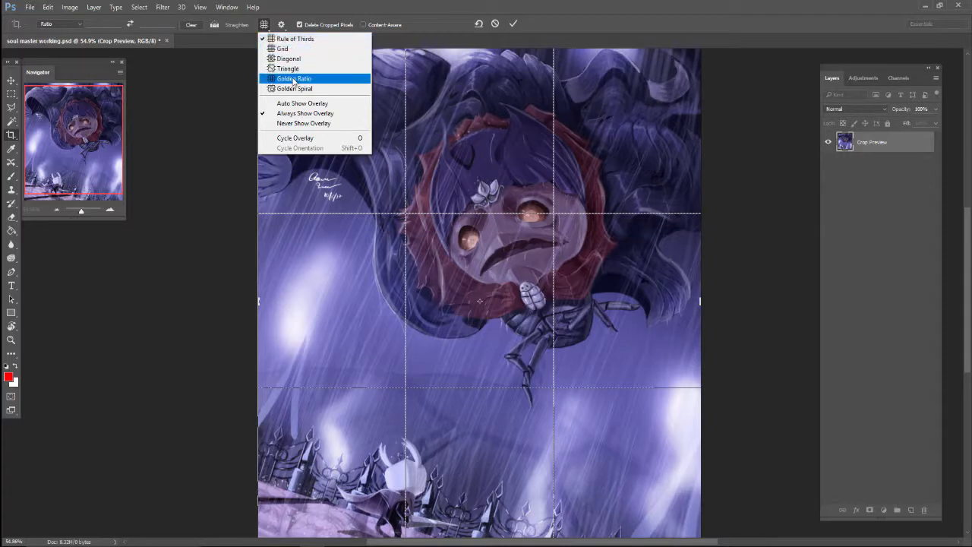
pyautogui.click(295, 79)
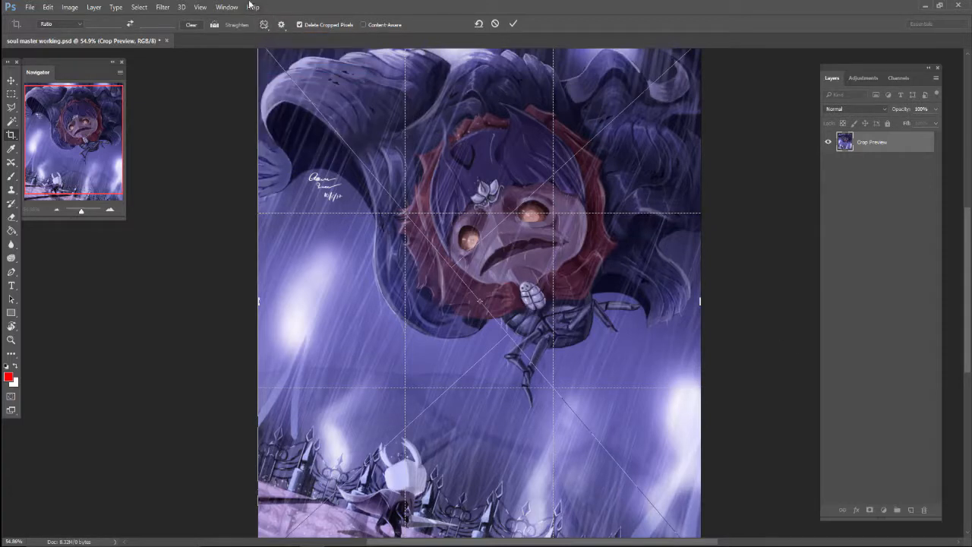
pyautogui.click(281, 25)
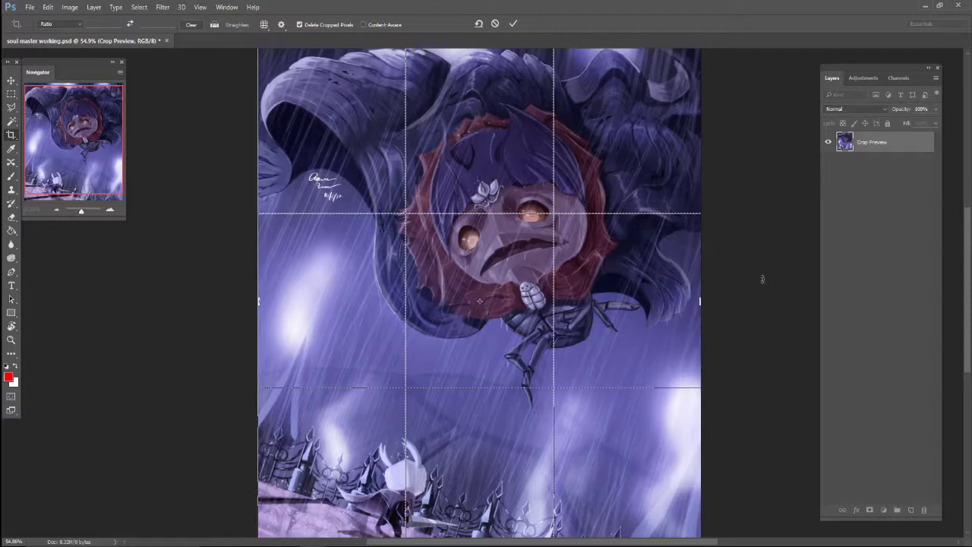
pyautogui.click(513, 24)
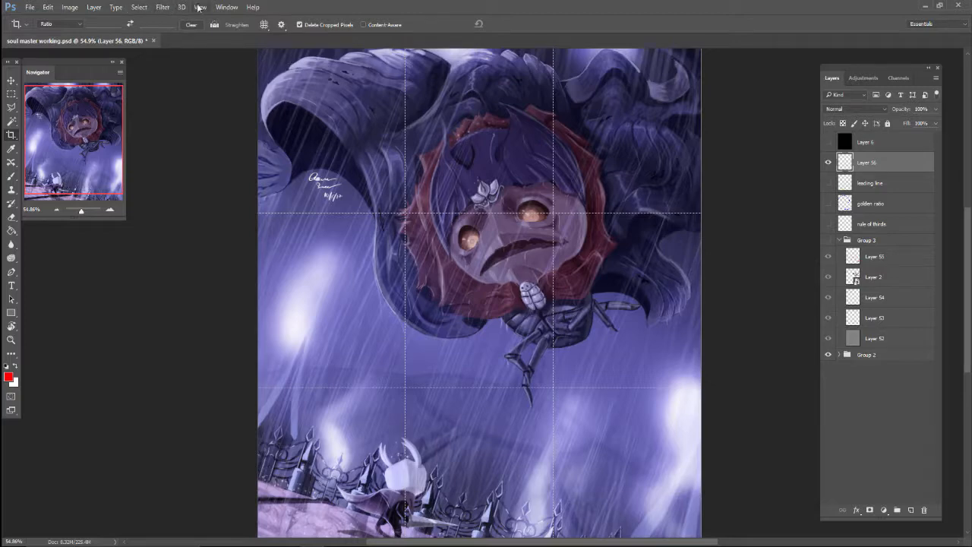
# - Turn off the dashed thirds grid with View > Show > Grid
pyautogui.click(199, 7)
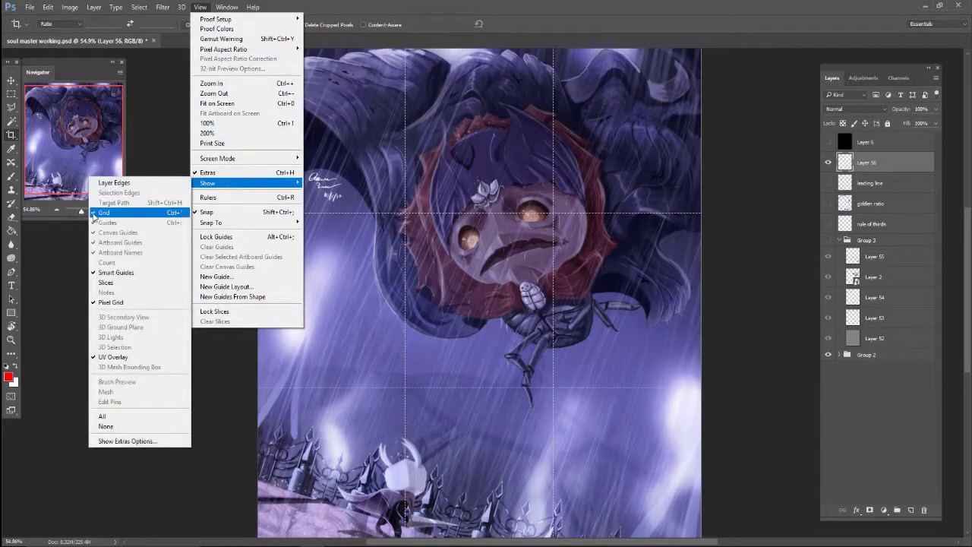
pyautogui.click(104, 212)
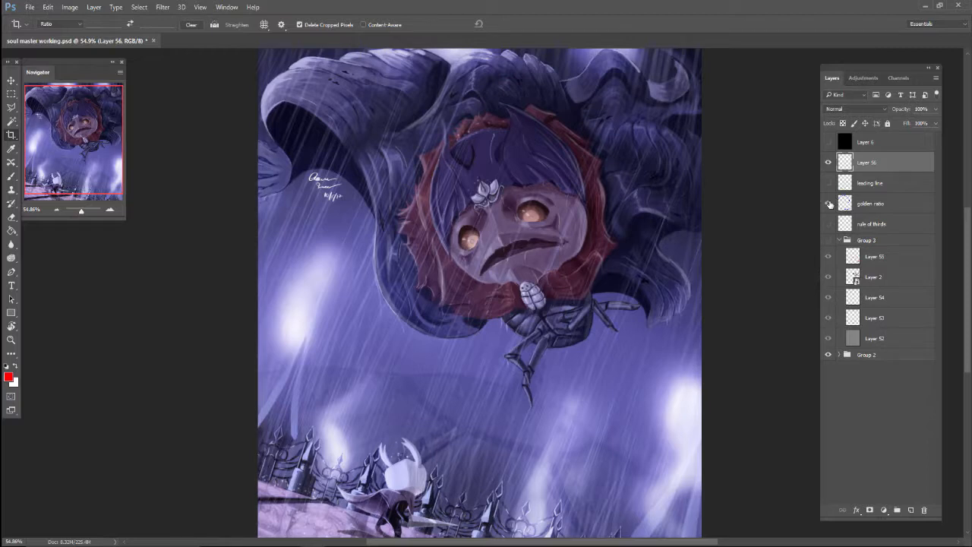
# - Make the golden ratio layer visible to show the blue spiral, then pick the Brush tool
pyautogui.click(828, 202)
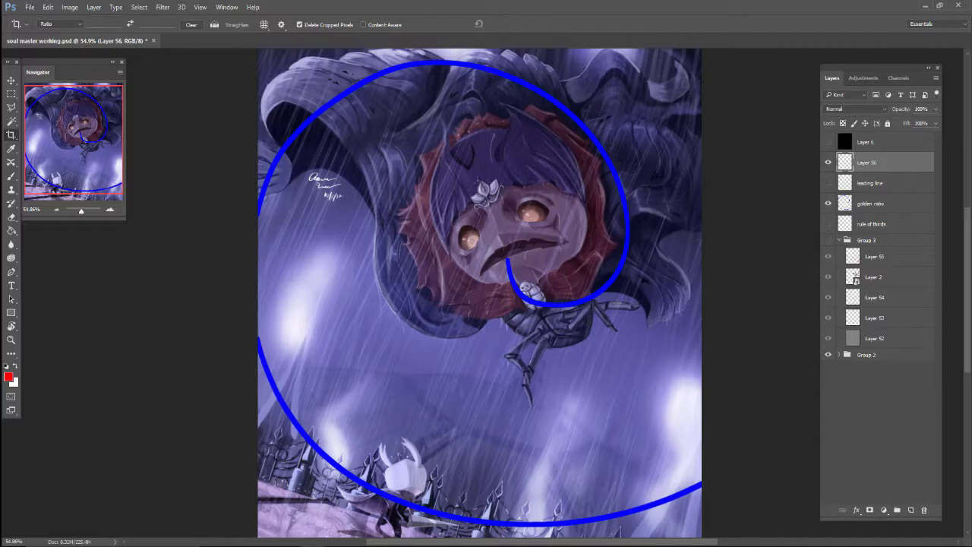
pyautogui.moveTo(486, 314)
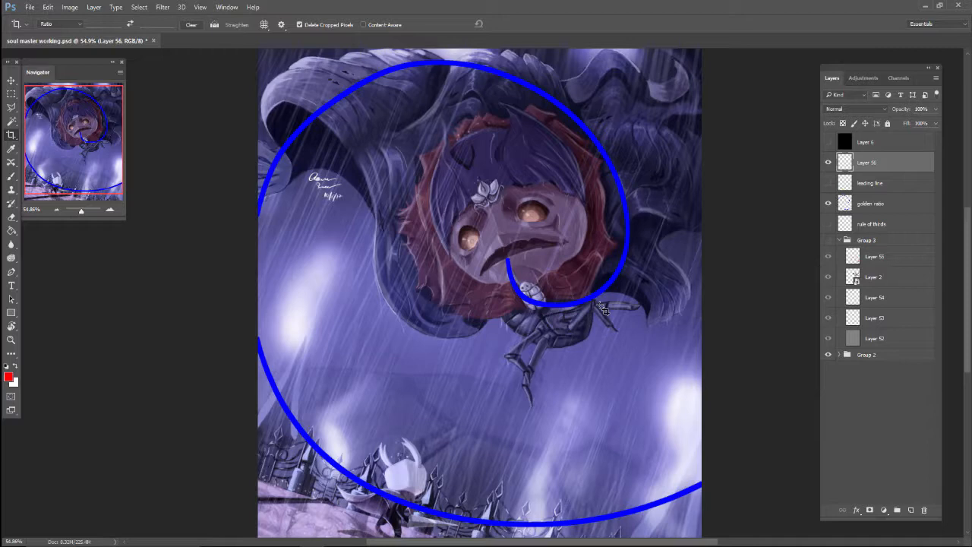
pyautogui.moveTo(408, 355)
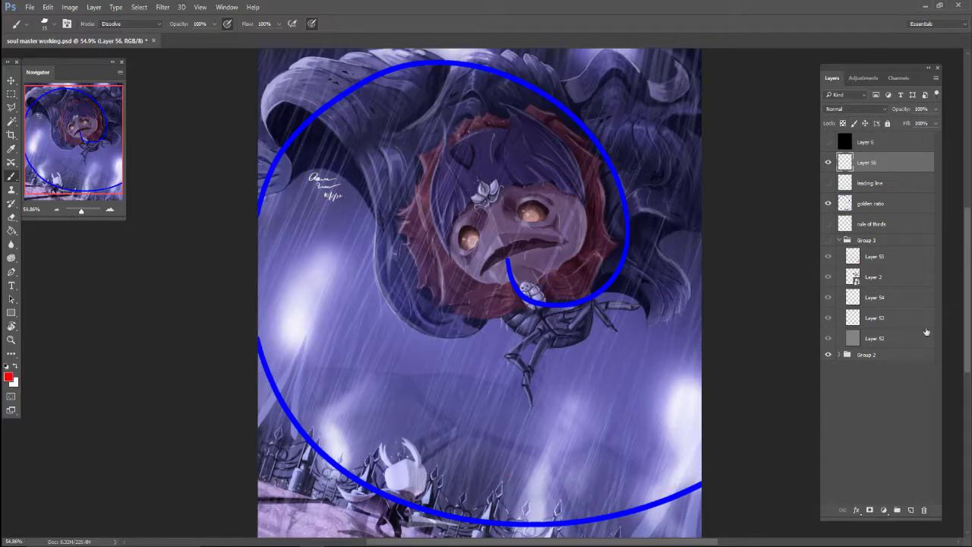
pyautogui.click(839, 354)
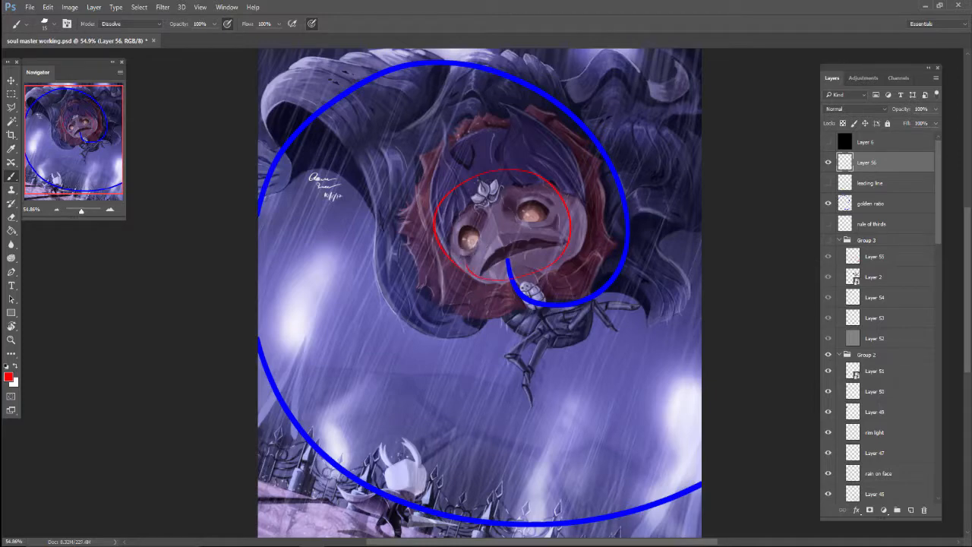
pyautogui.moveTo(533, 318)
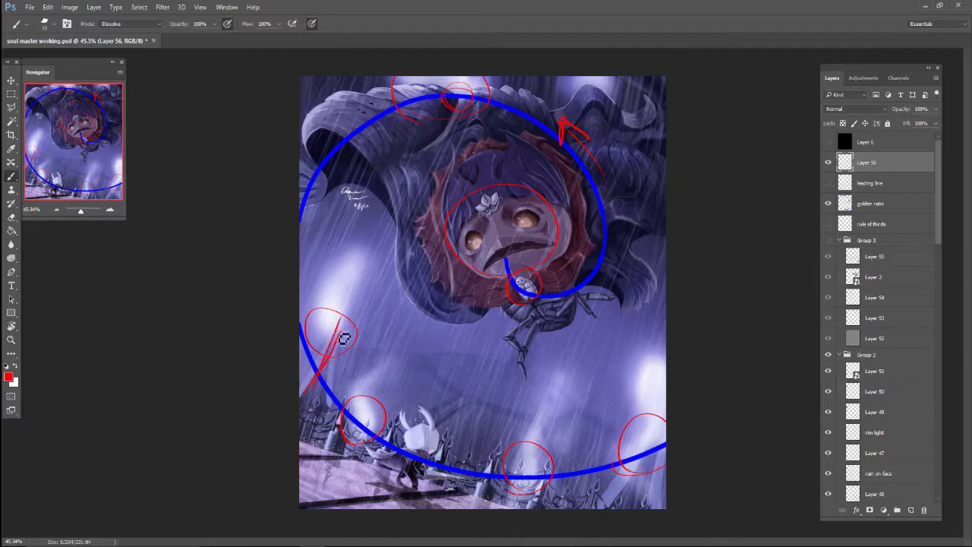
# - Erase across the red marks on Layer 56 near the spiral's left end
pyautogui.moveTo(342, 296); pyautogui.dragTo(304, 410)
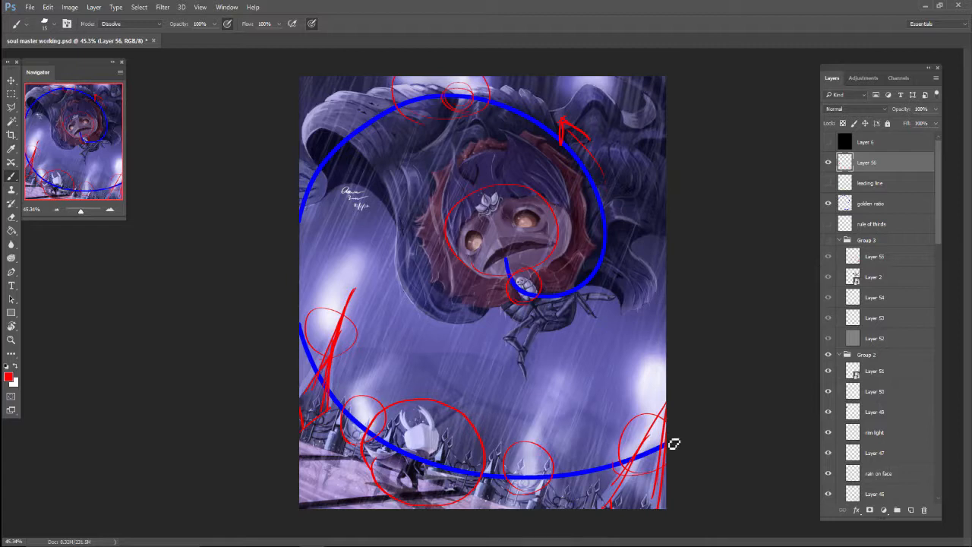
pyautogui.moveTo(344, 381)
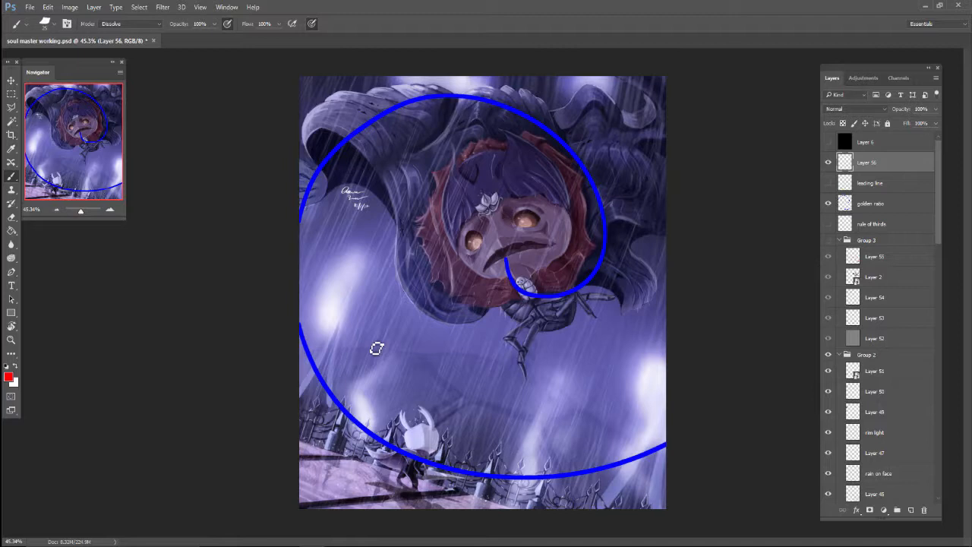
# - Freehand a red spiral on Layer 56 curling around the face toward the hanging arm
pyautogui.moveTo(377, 348); pyautogui.dragTo(447, 347)
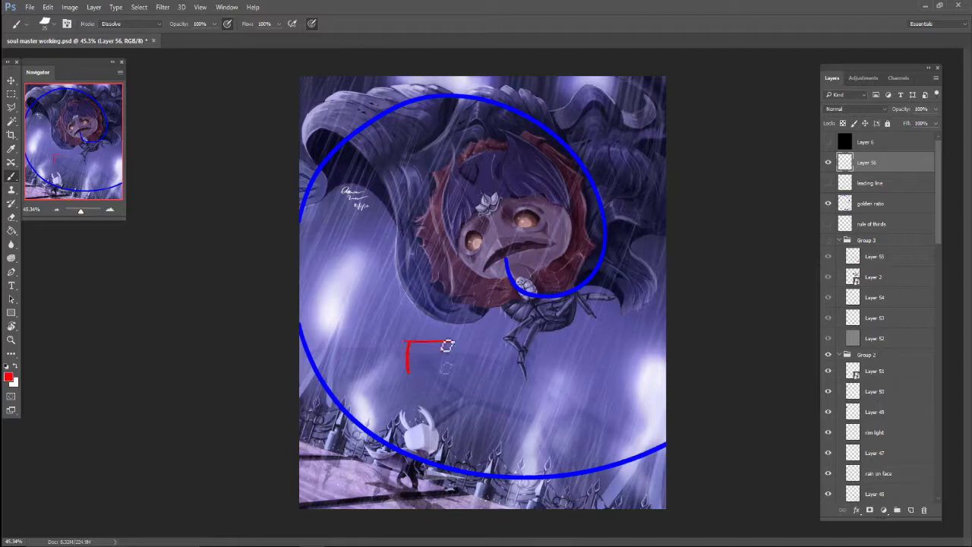
pyautogui.moveTo(421, 345); pyautogui.dragTo(448, 372)
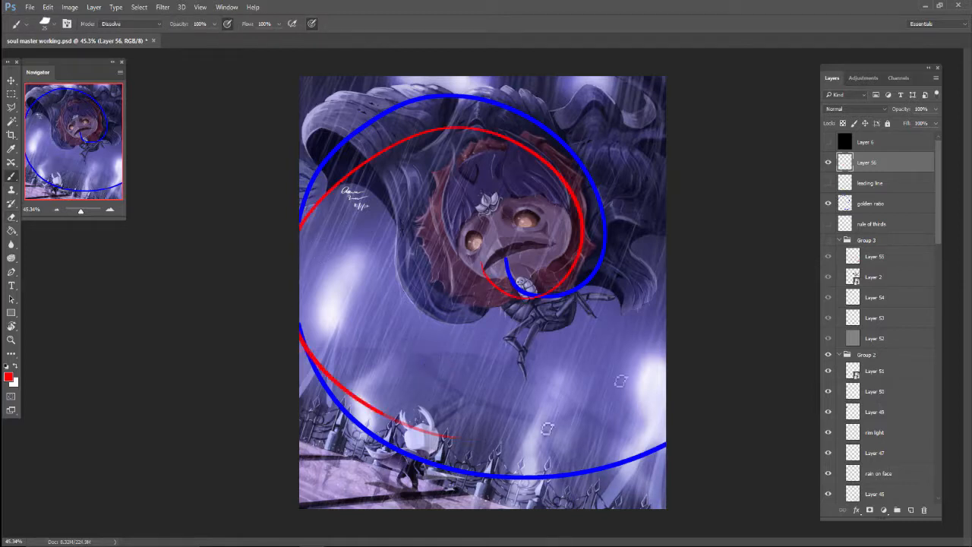
pyautogui.click(828, 223)
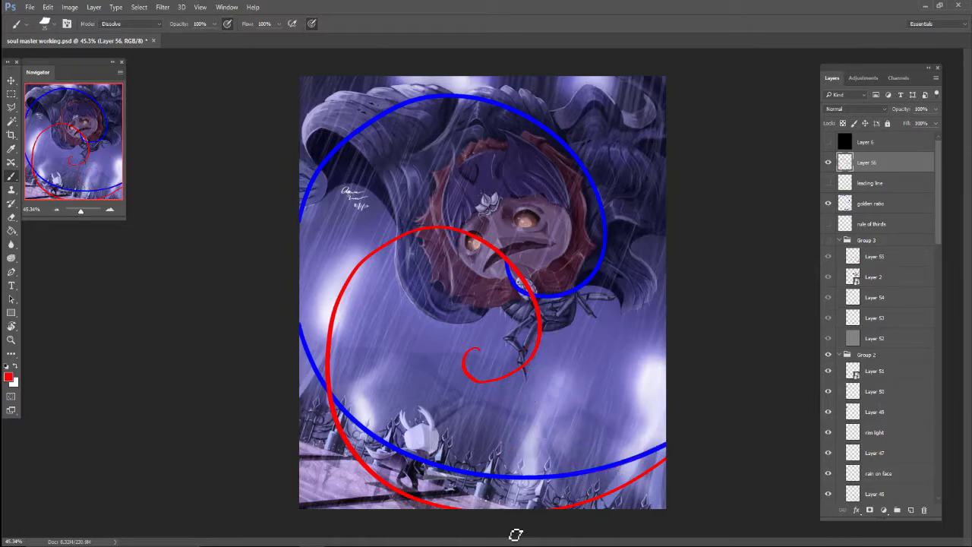
pyautogui.moveTo(674, 398)
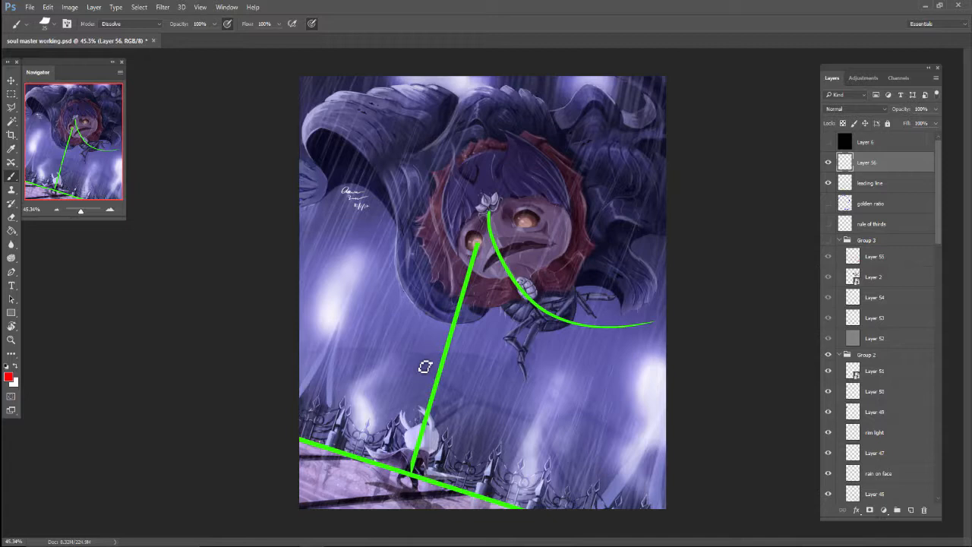
pyautogui.moveTo(274, 371)
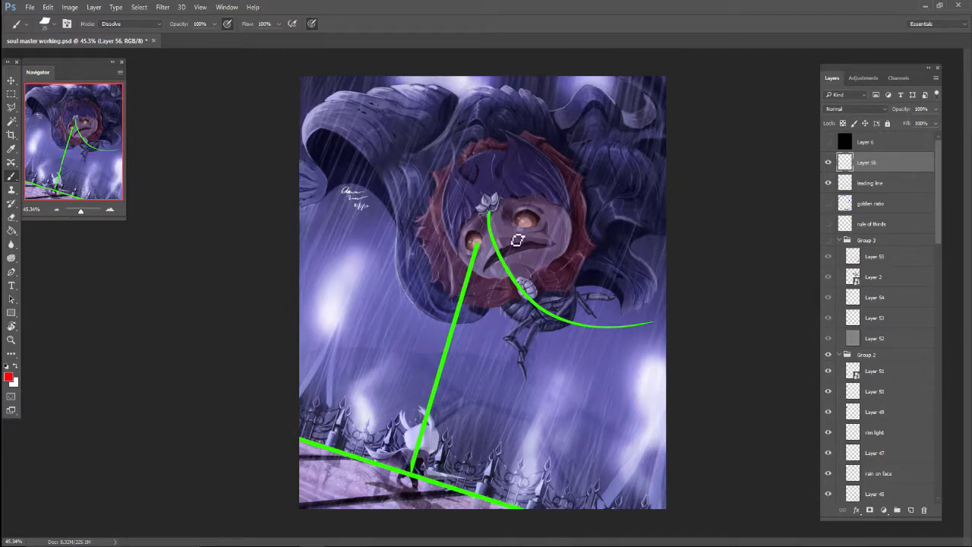
pyautogui.moveTo(599, 325)
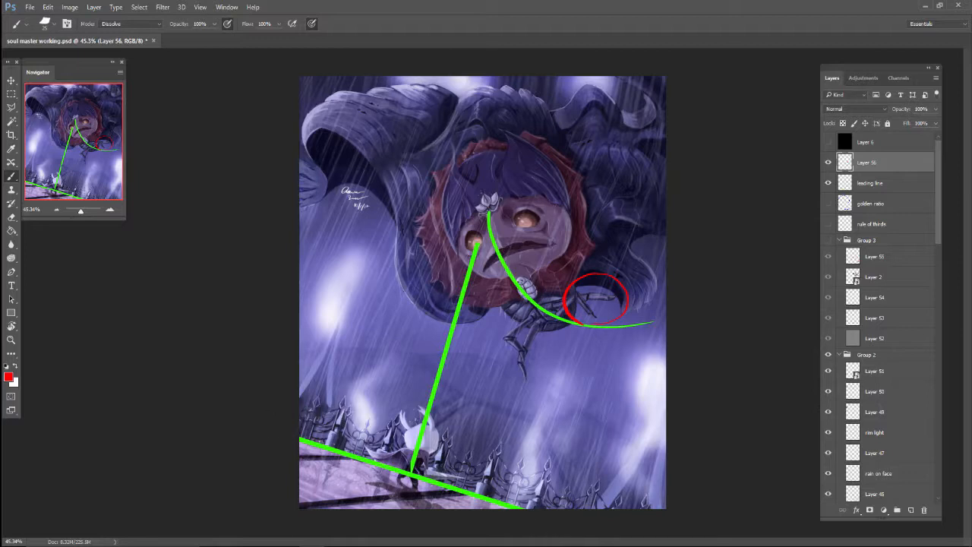
pyautogui.moveTo(558, 521)
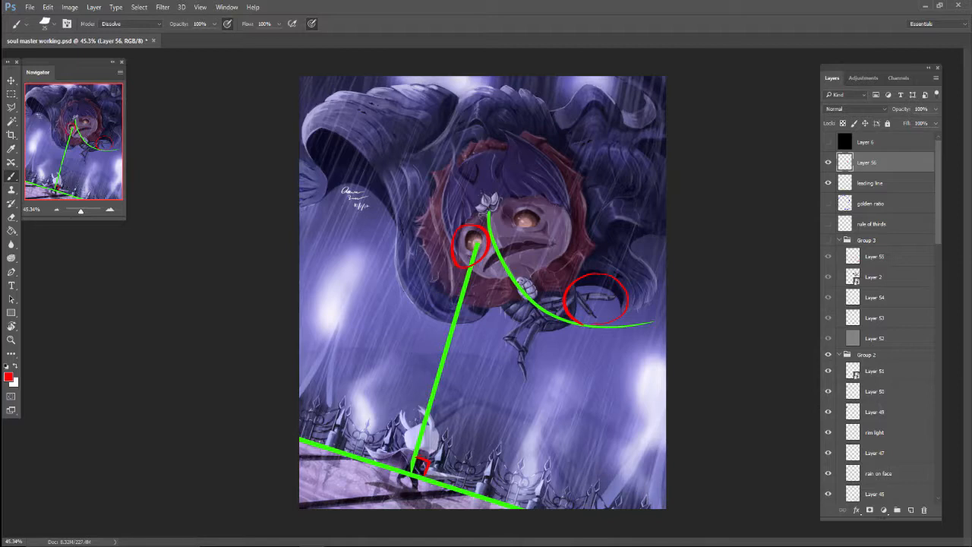
pyautogui.moveTo(291, 387)
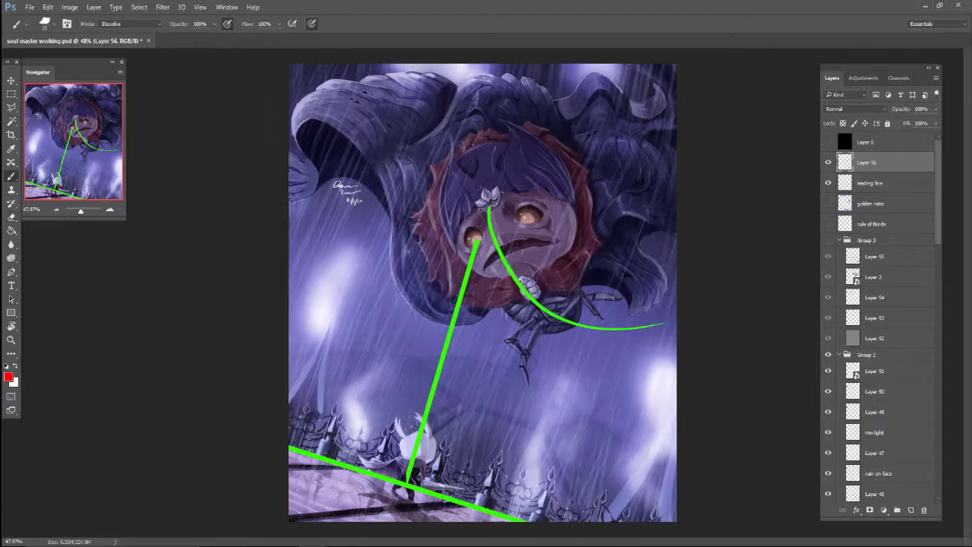
pyautogui.moveTo(311, 488)
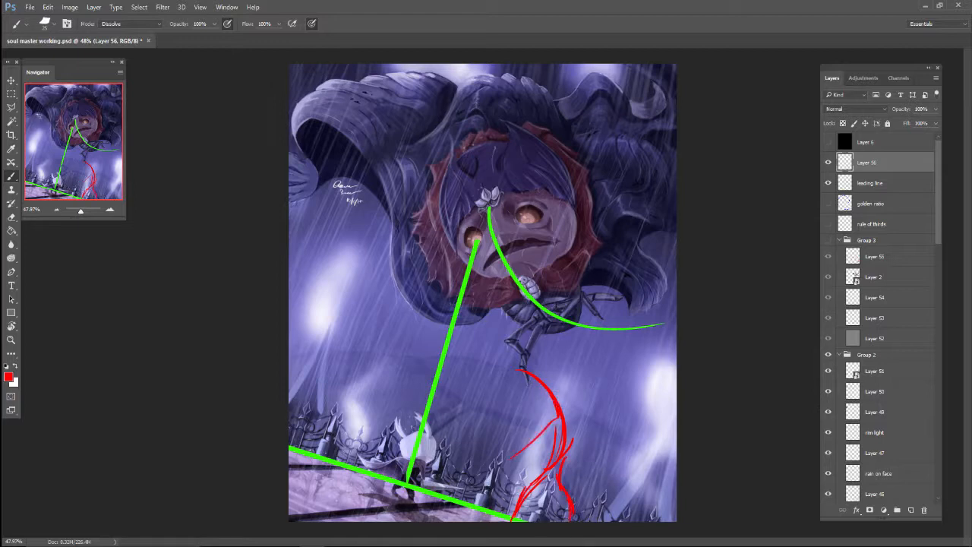
pyautogui.moveTo(532, 357); pyautogui.dragTo(520, 409)
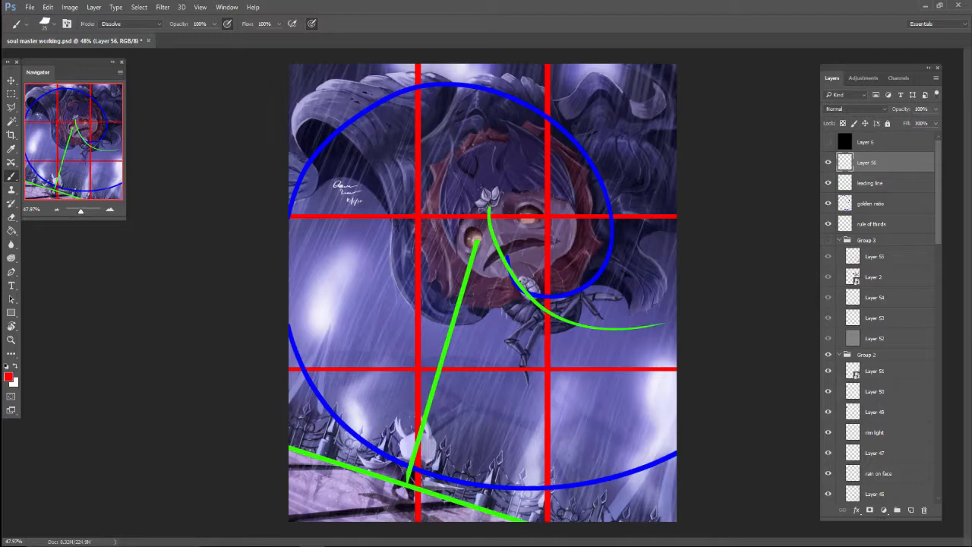
pyautogui.moveTo(442, 226)
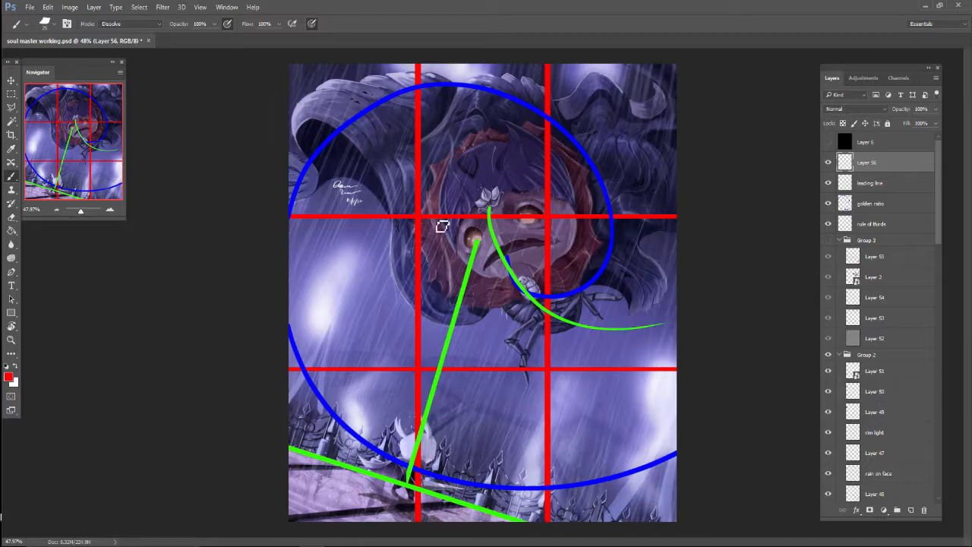
pyautogui.moveTo(444, 220)
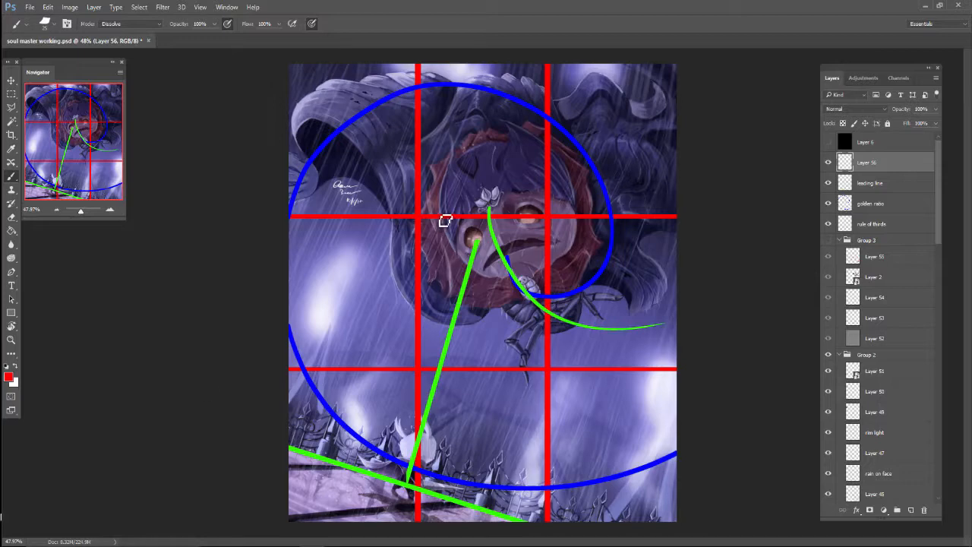
pyautogui.moveTo(475, 222)
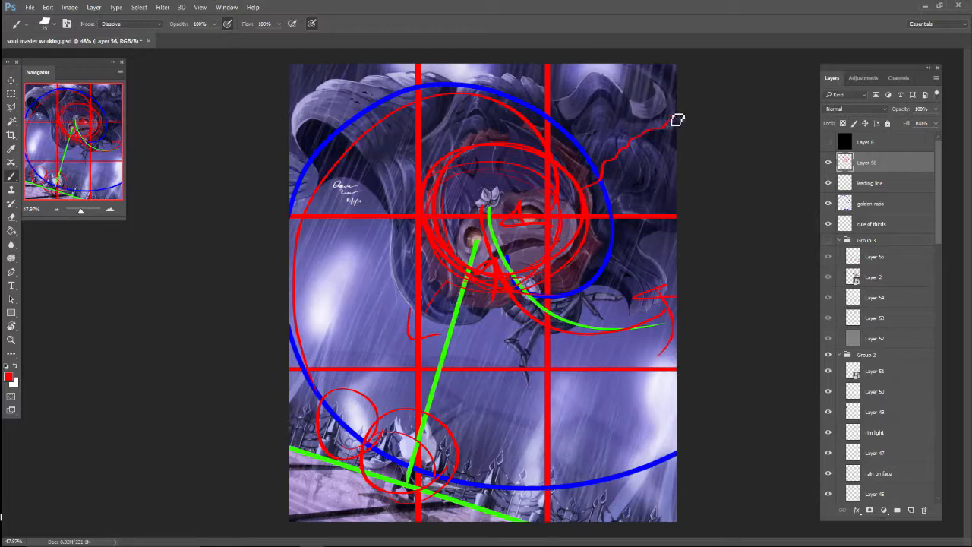
pyautogui.moveTo(655, 112)
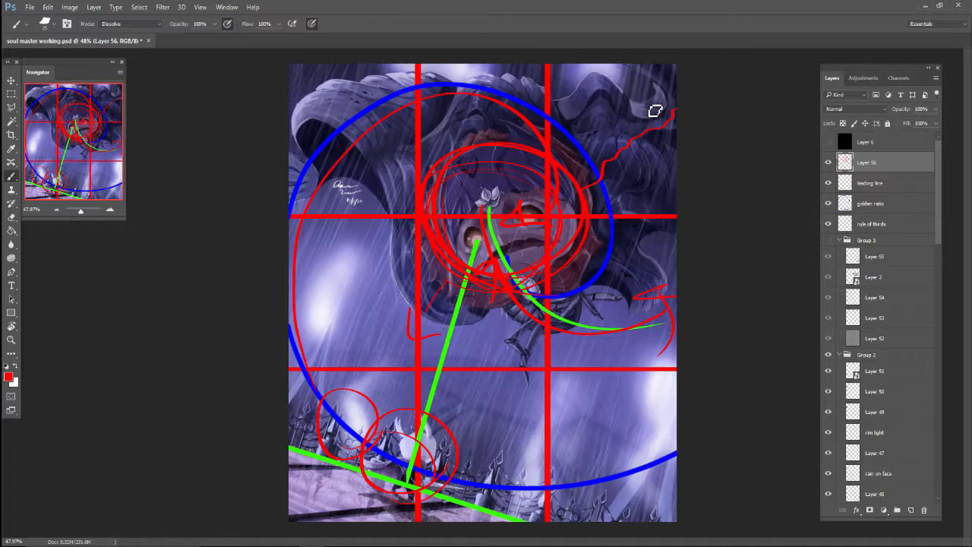
pyautogui.moveTo(642, 164)
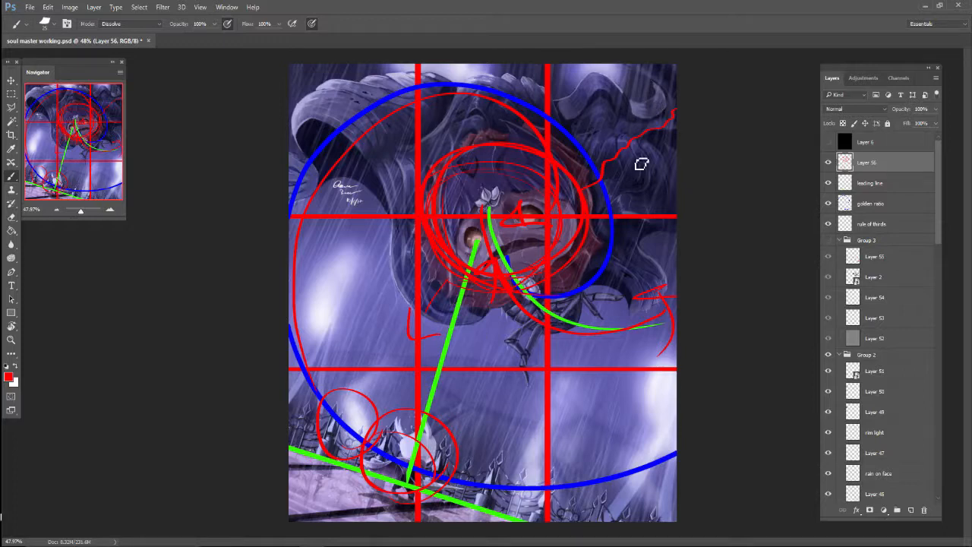